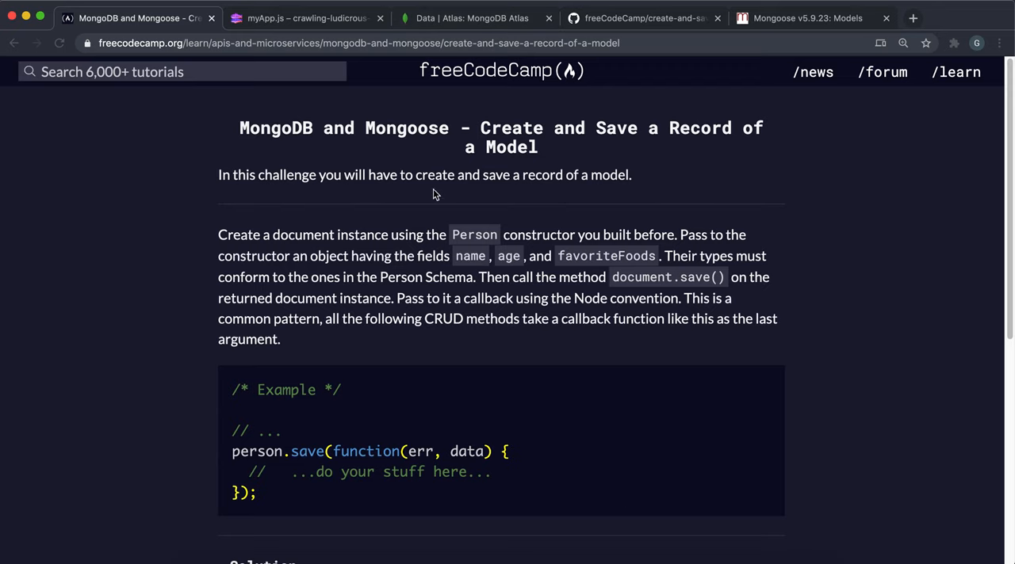
- Check the Atlas collections, reread the challenge, then bring up myApp.js in Glitch
{"action": "left_click", "coordinate": [472, 17]}
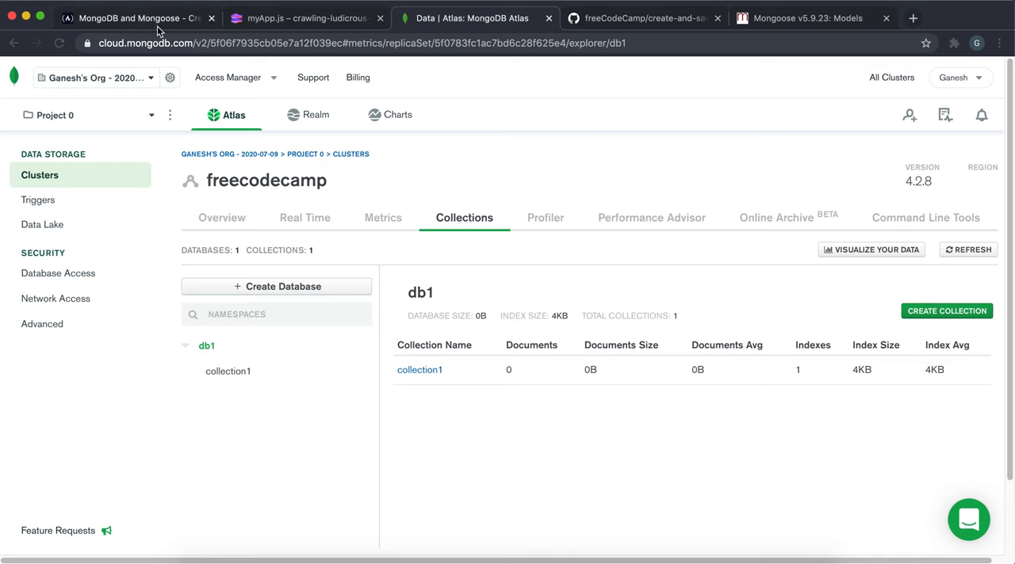
{"action": "left_click", "coordinate": [135, 18]}
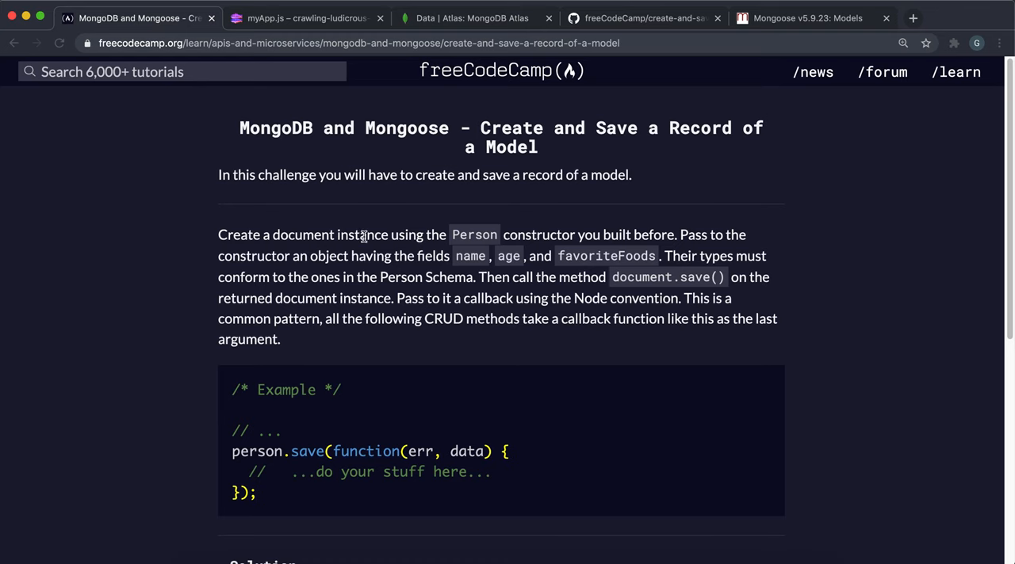
{"action": "mouse_move", "coordinate": [472, 257]}
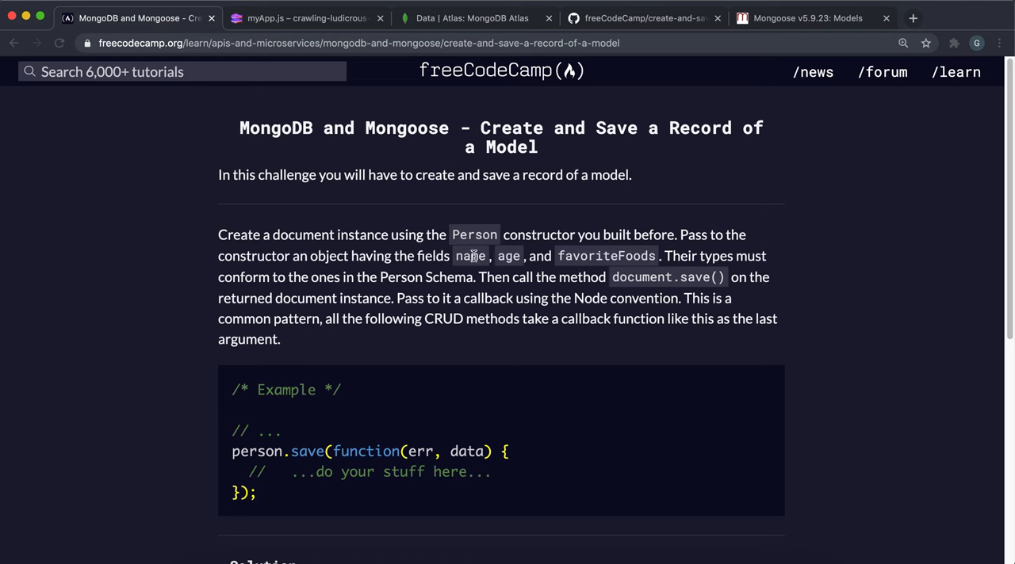
{"action": "mouse_move", "coordinate": [621, 271]}
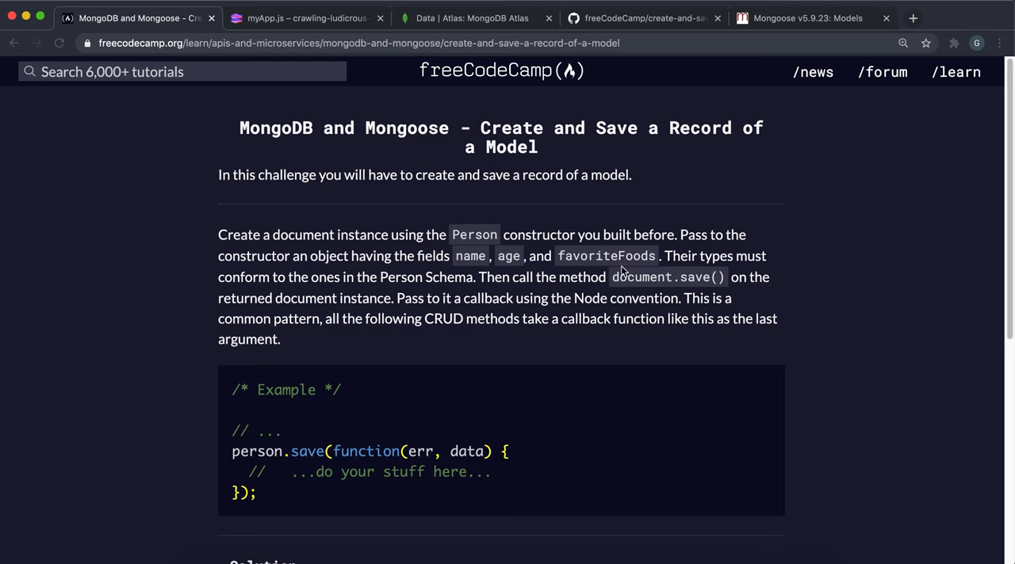
{"action": "mouse_move", "coordinate": [333, 216]}
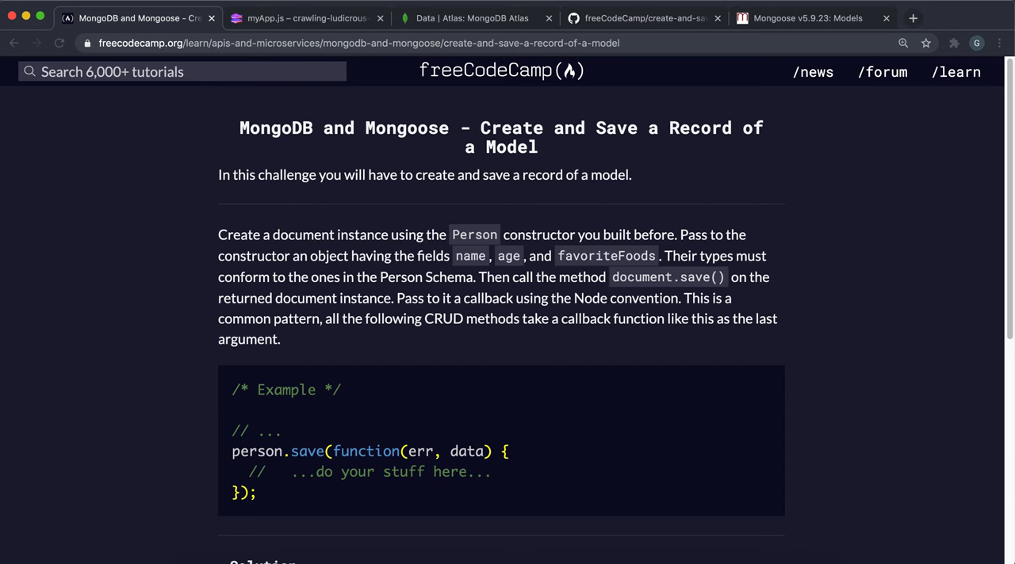
{"action": "left_click", "coordinate": [304, 17]}
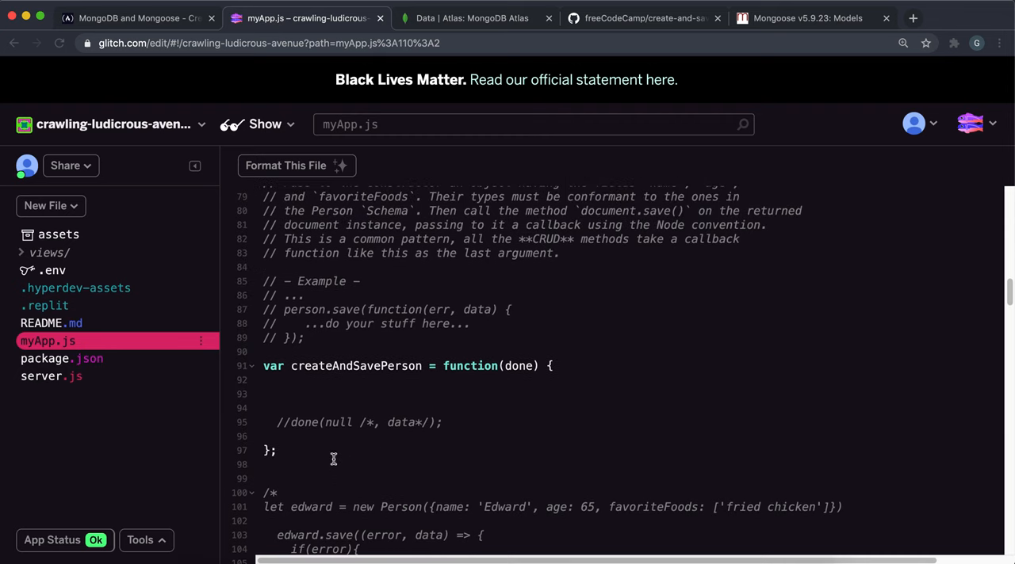
{"action": "left_click", "coordinate": [302, 380]}
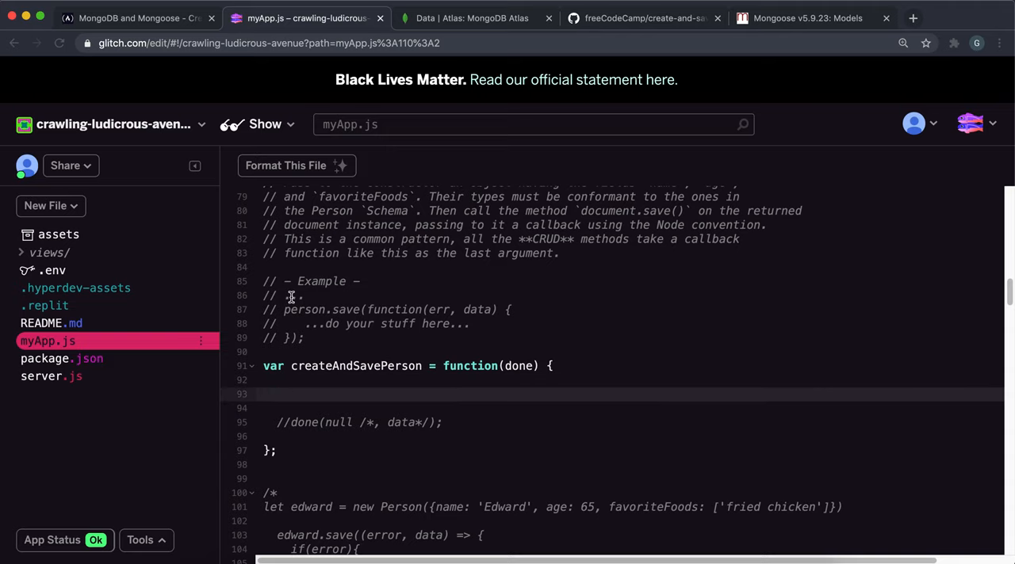
{"action": "left_click", "coordinate": [50, 376]}
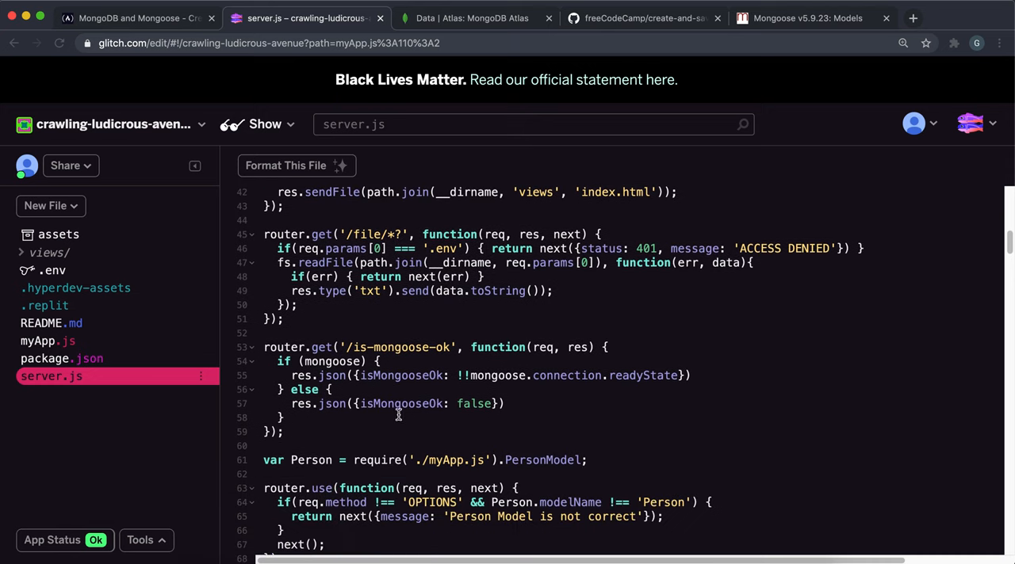
{"action": "scroll", "scroll_direction": "down", "scroll_amount": 3}
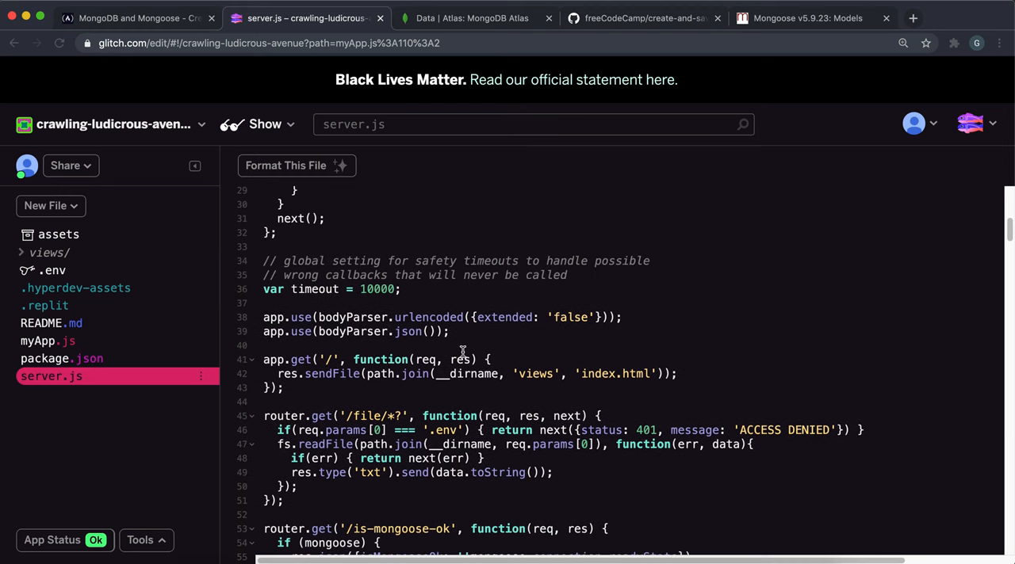
{"action": "scroll", "scroll_direction": "down", "scroll_amount": 3}
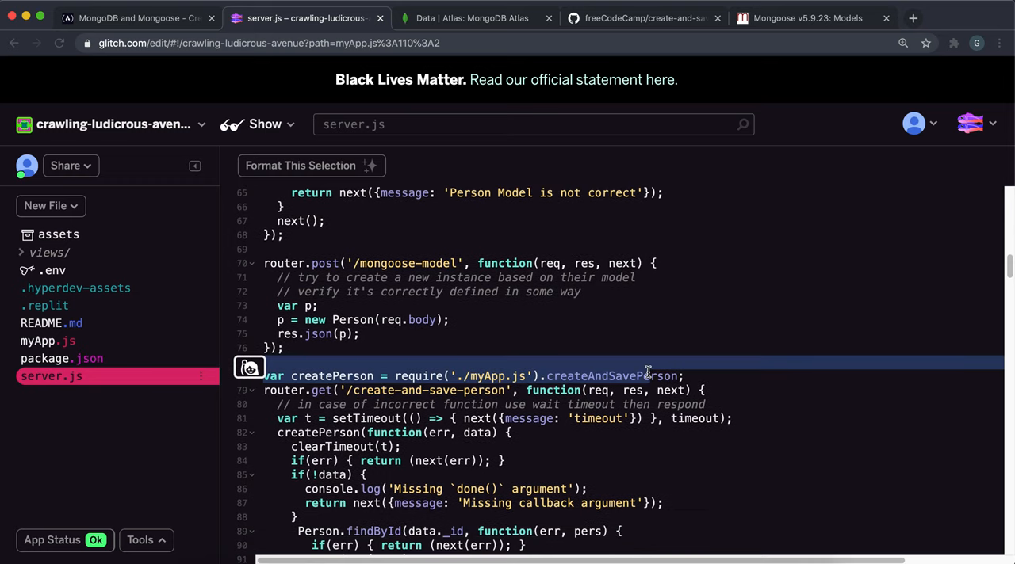
{"action": "left_click", "coordinate": [46, 340]}
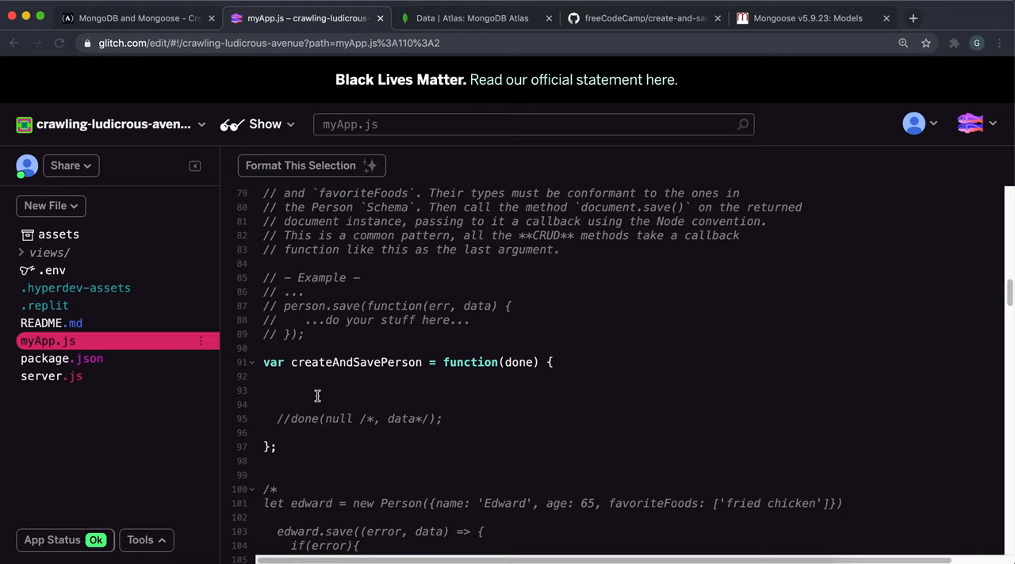
- Declare let francesca = new Person({}) inside createAndSavePerson
{"action": "type", "text": "le"}
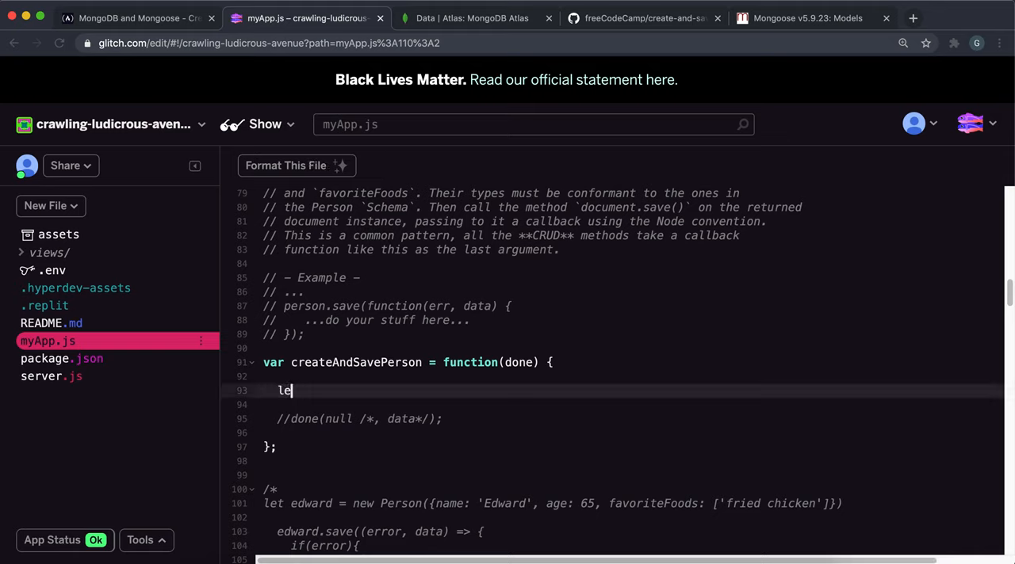
{"action": "type", "text": "\" \""}
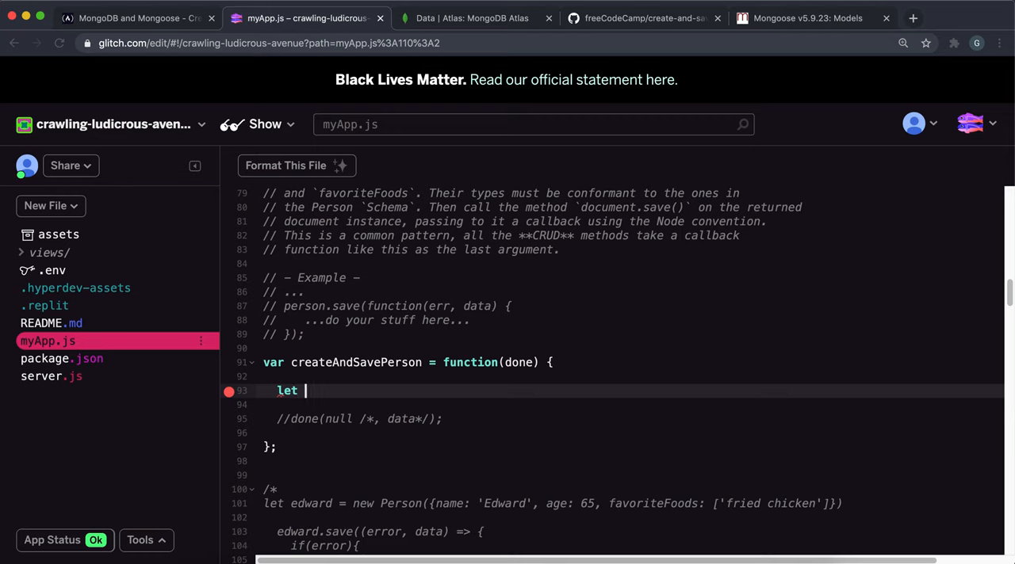
{"action": "type", "text": "francesc"}
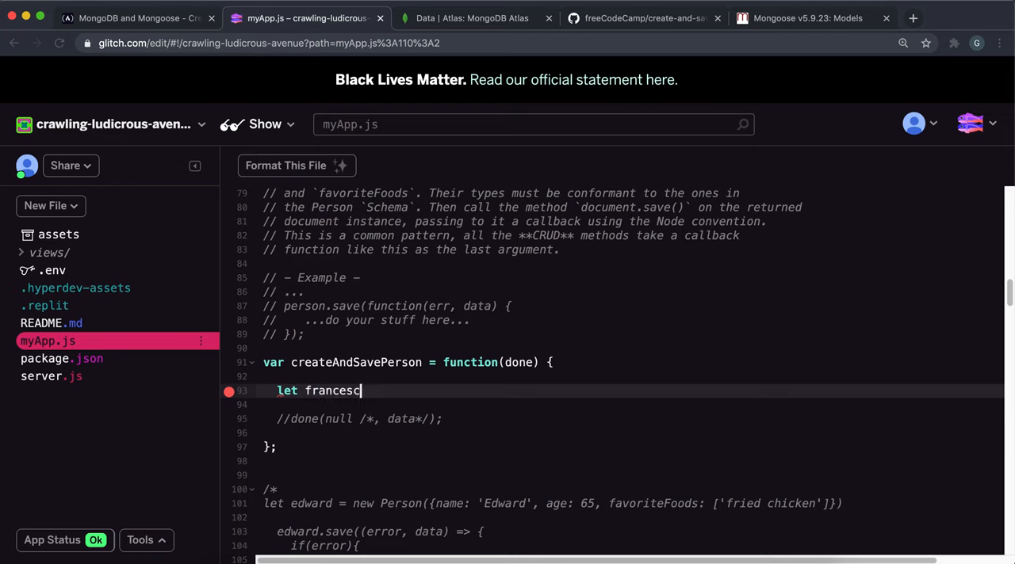
{"action": "type", "text": "a = new"}
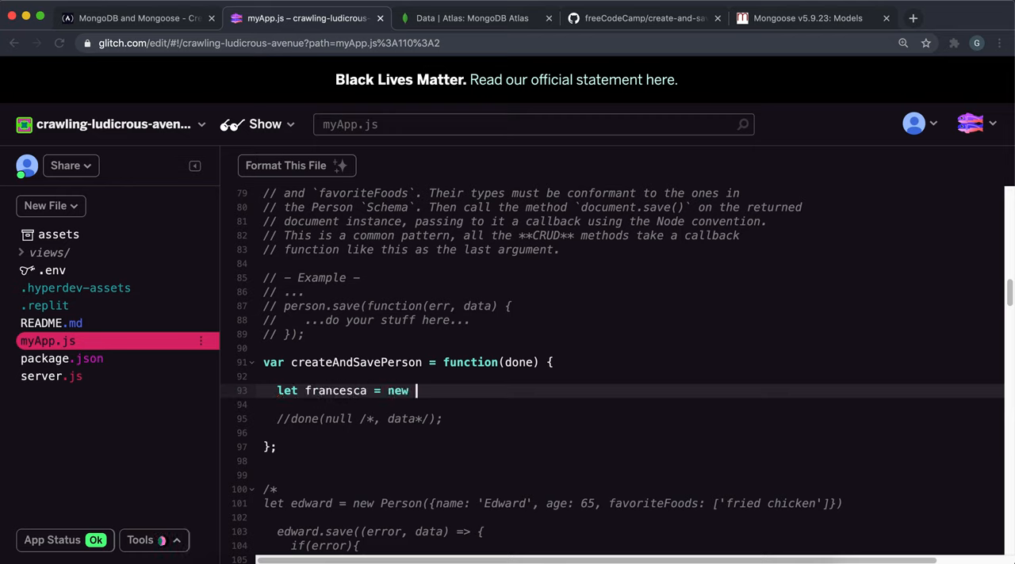
{"action": "type", "text": "Person"}
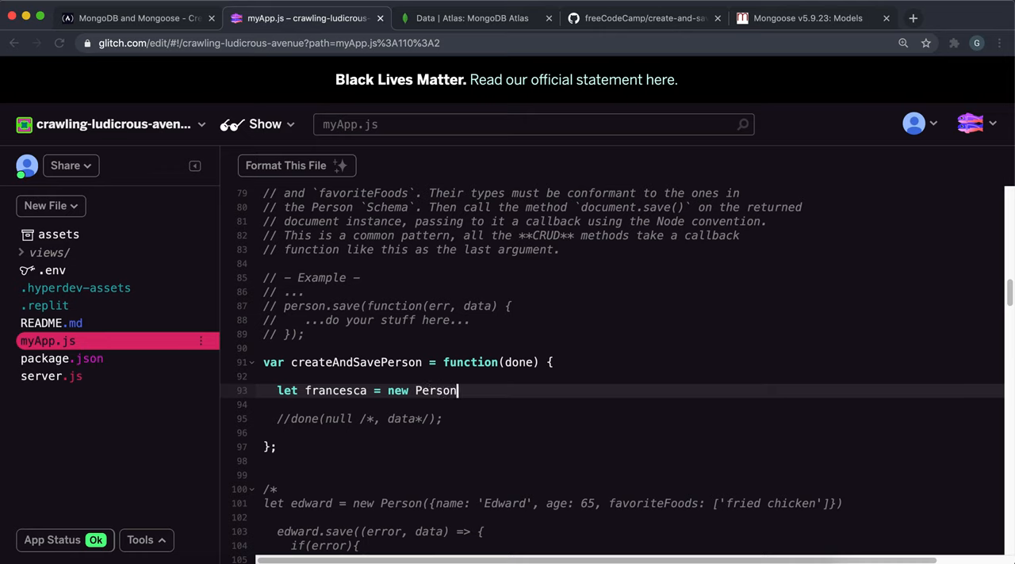
{"action": "type", "text": "({})"}
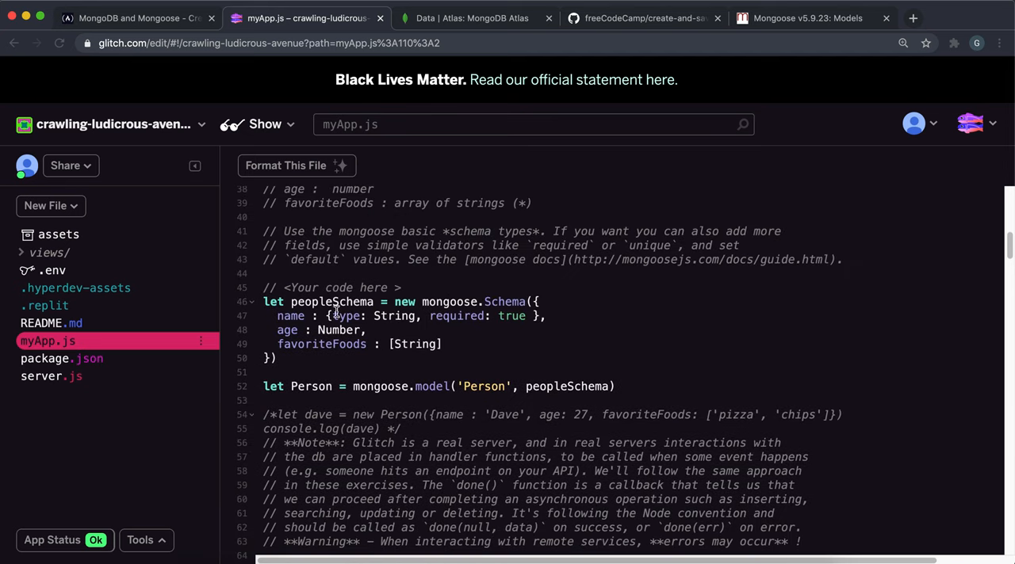
- Fill the Person with name 'Francesca', age 20 and favoriteFoods ['sushi']
{"action": "scroll", "scroll_direction": "down", "scroll_amount": 3}
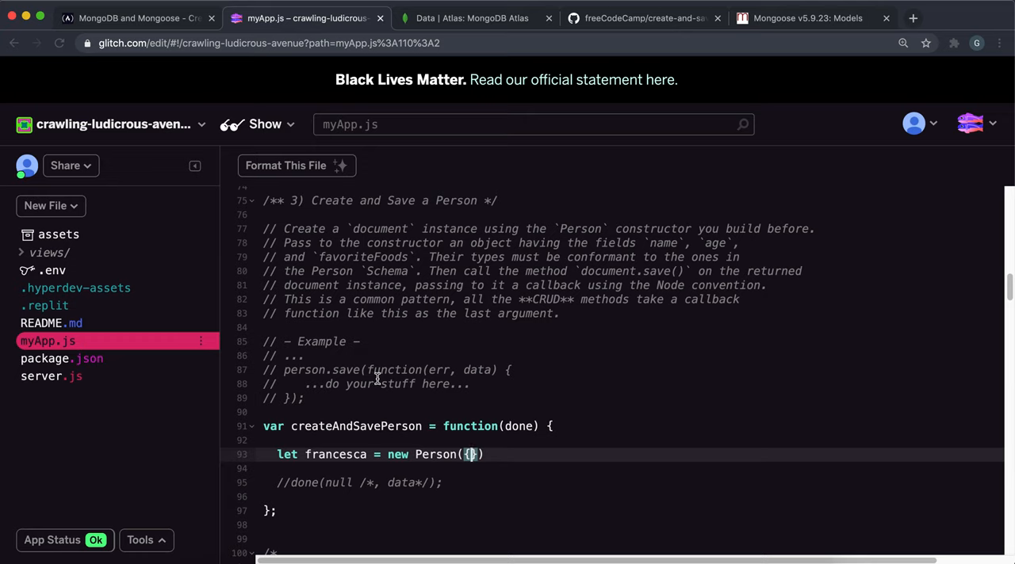
{"action": "type", "text": "name : 'Francesca',"}
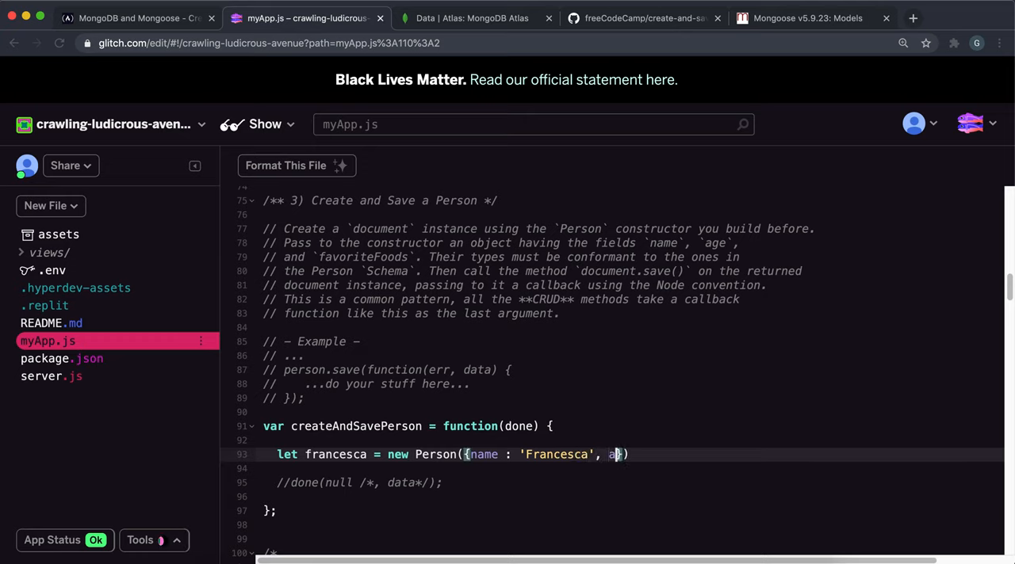
{"action": "type", "text": "age: 20"}
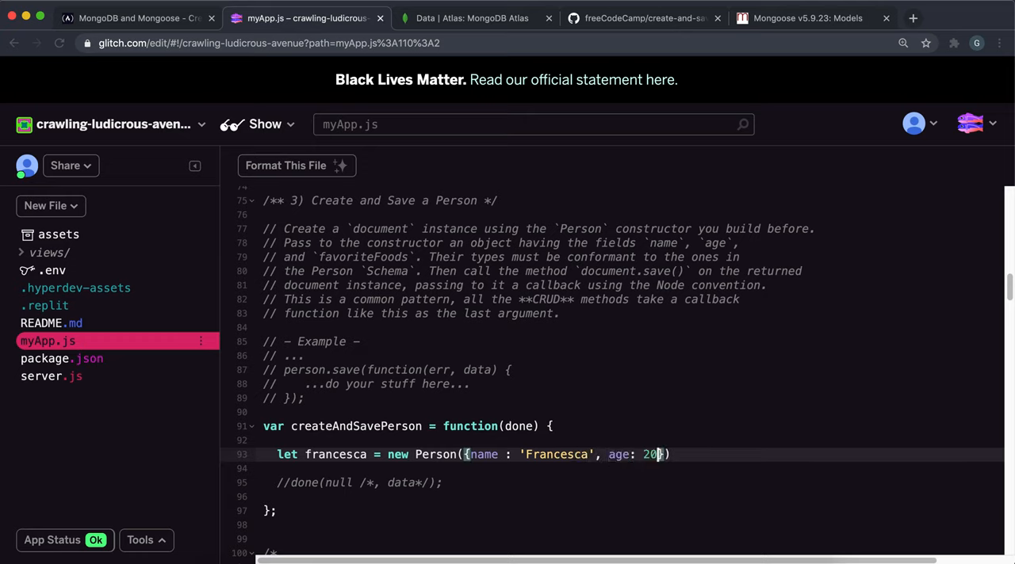
{"action": "type", "text": ", favorite"}
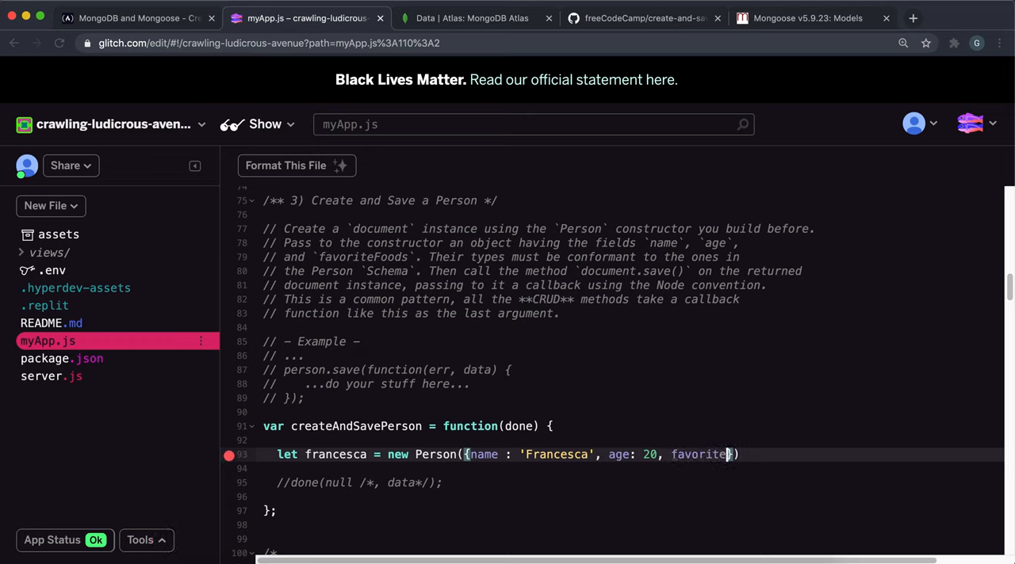
{"action": "type", "text": "Foods : ["}
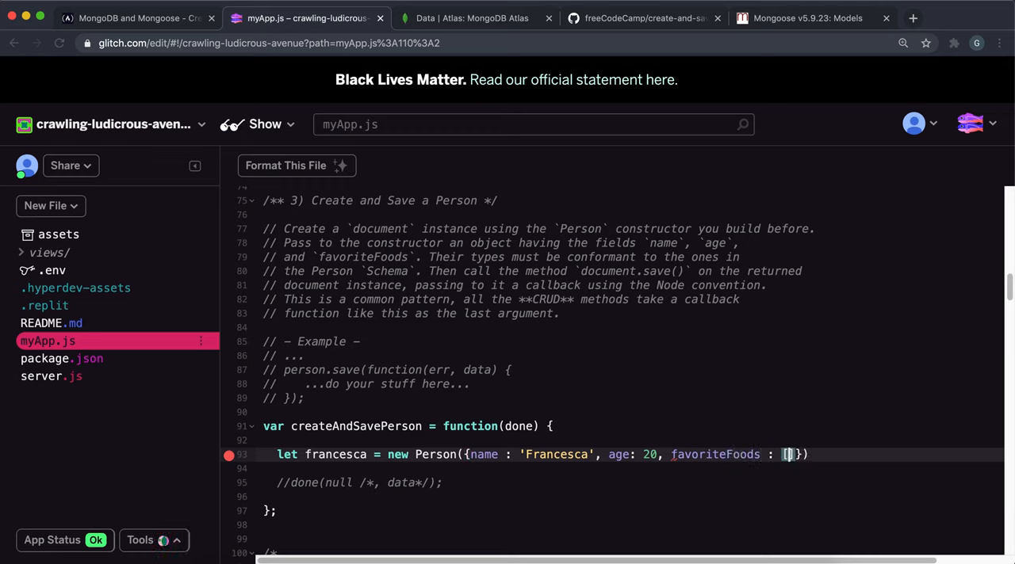
{"action": "type", "text": "'sushi'"}
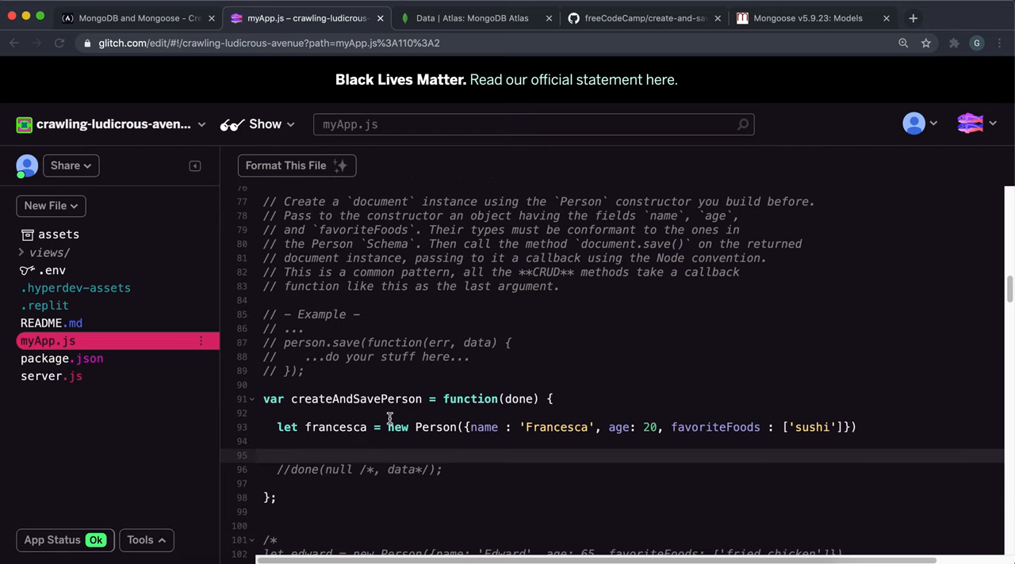
{"action": "mouse_move", "coordinate": [305, 43]}
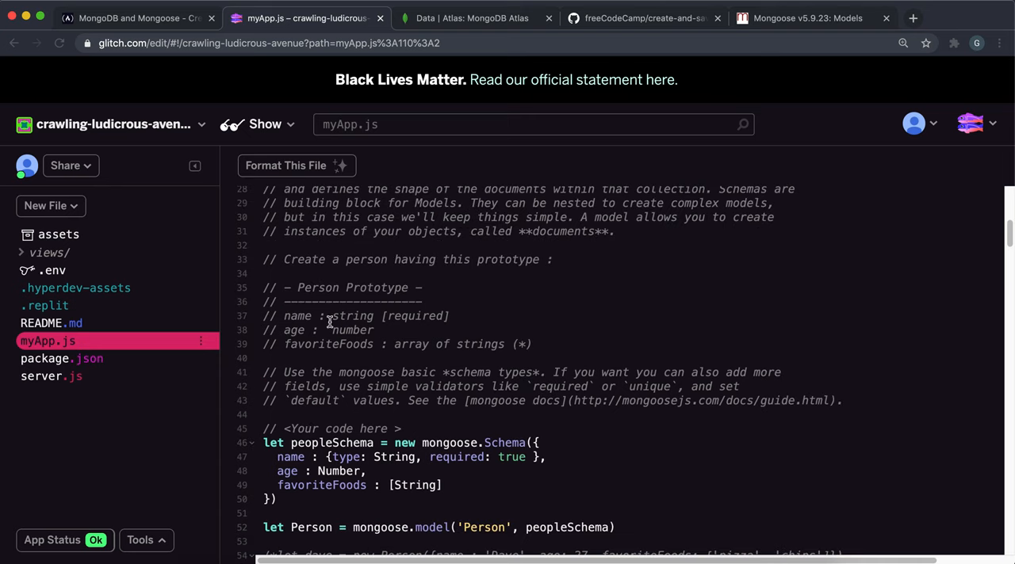
- Call francesca.save with an empty arrow callback below the new Person line
{"action": "scroll", "scroll_direction": "down", "scroll_amount": 3}
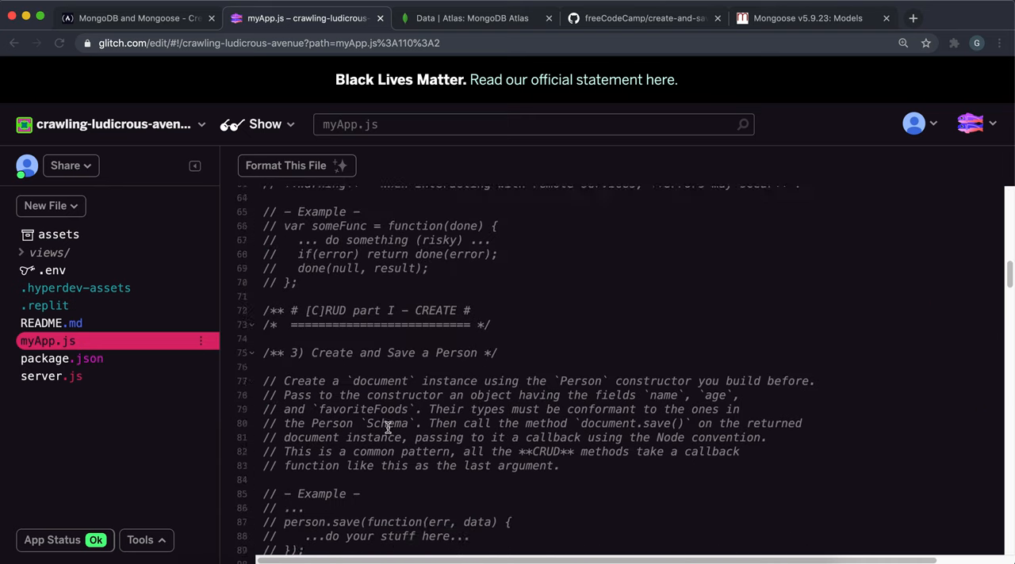
{"action": "scroll", "scroll_direction": "down", "scroll_amount": 3}
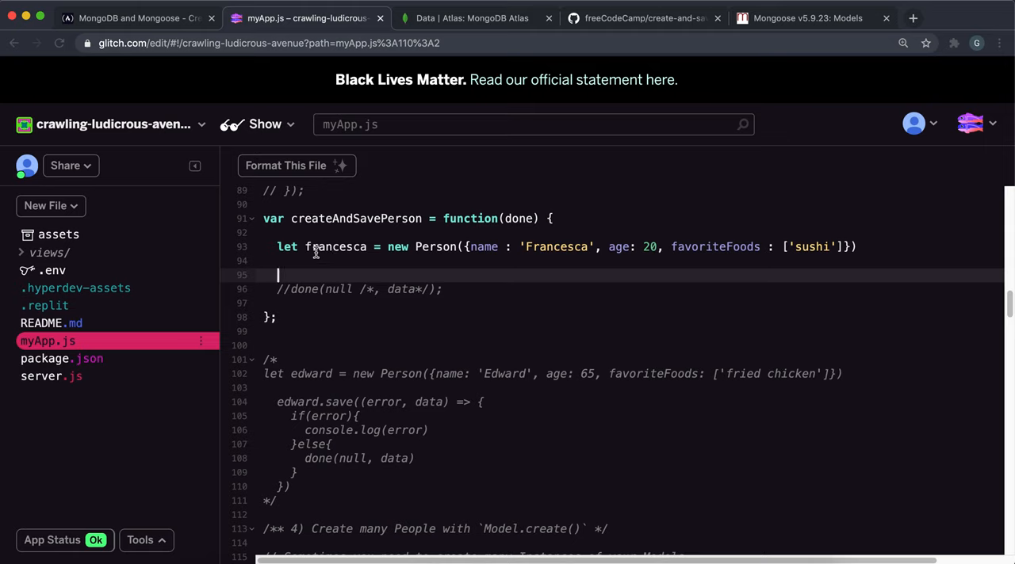
{"action": "mouse_move", "coordinate": [384, 253]}
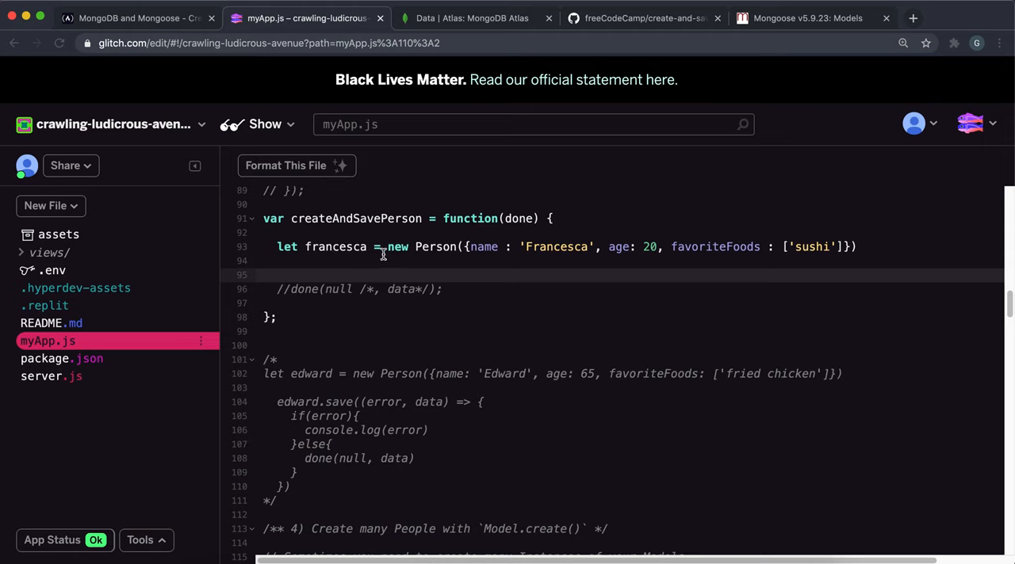
{"action": "type", "text": "fran"}
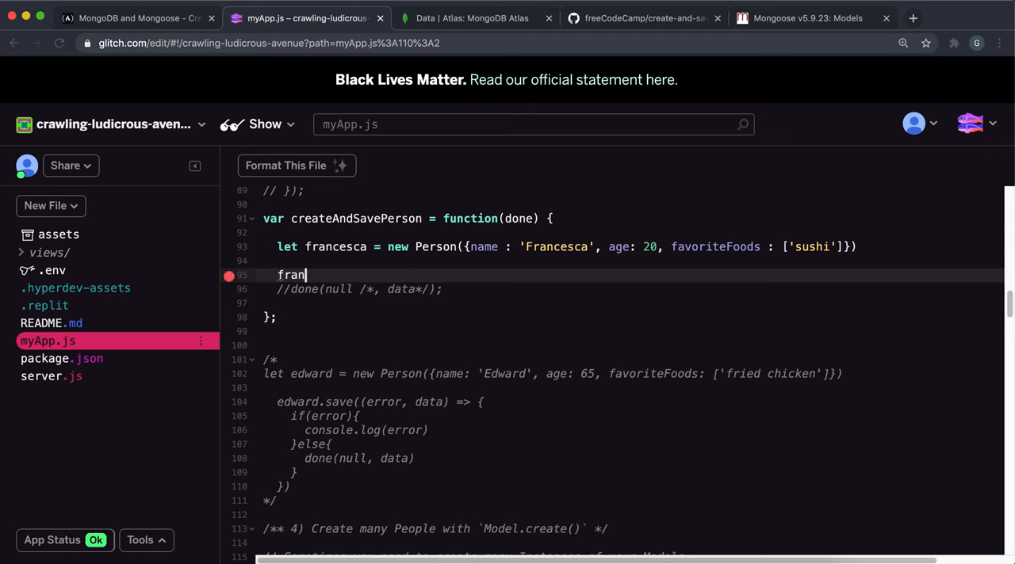
{"action": "type", "text": "ces"}
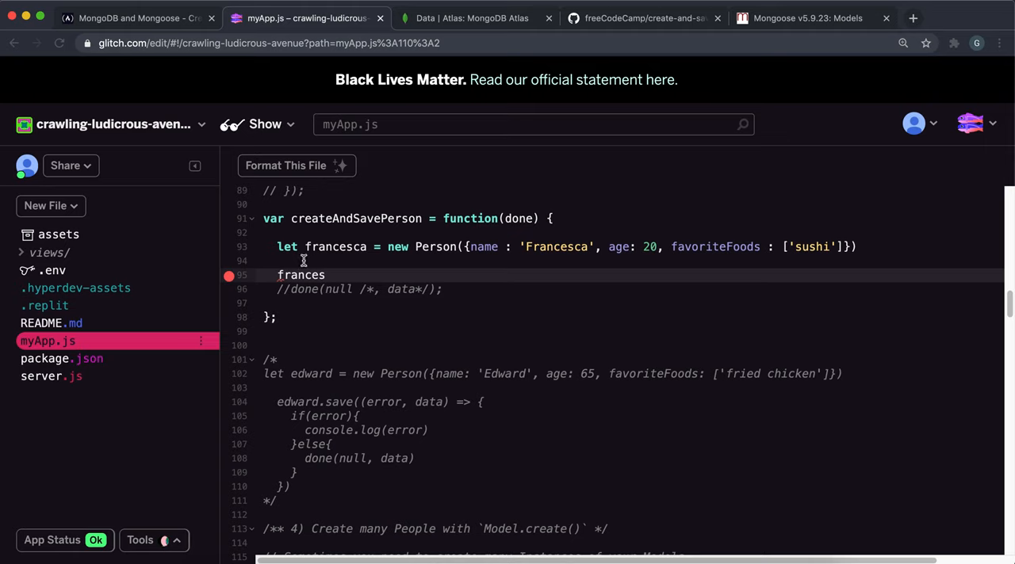
{"action": "mouse_move", "coordinate": [312, 361]}
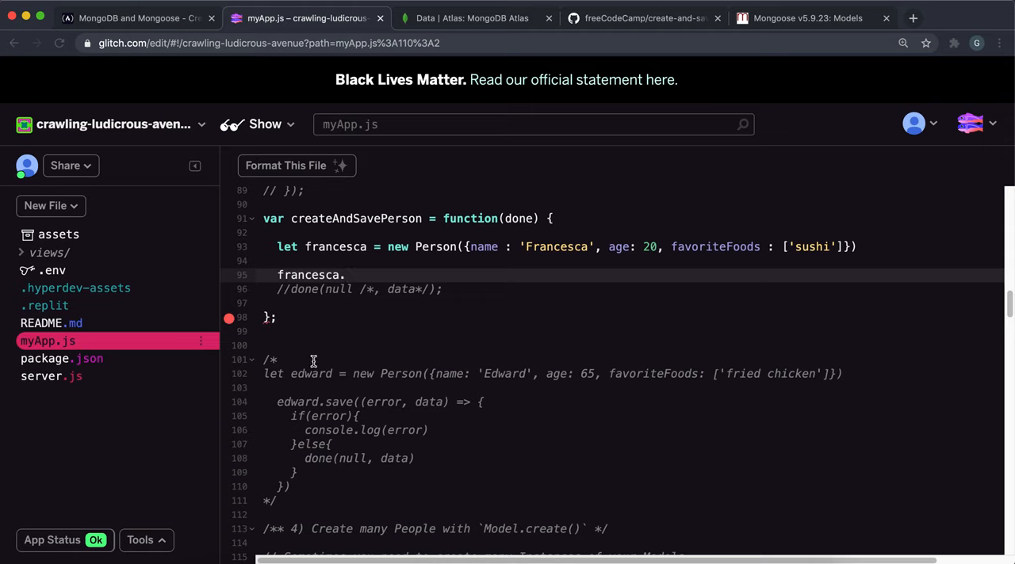
{"action": "type", "text": "save"}
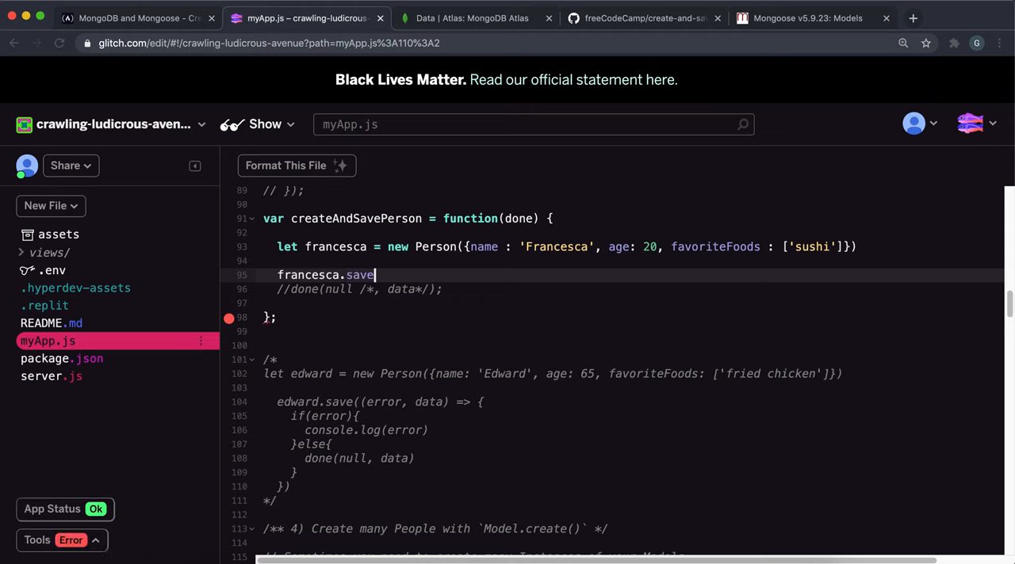
{"action": "type", "text": "()"}
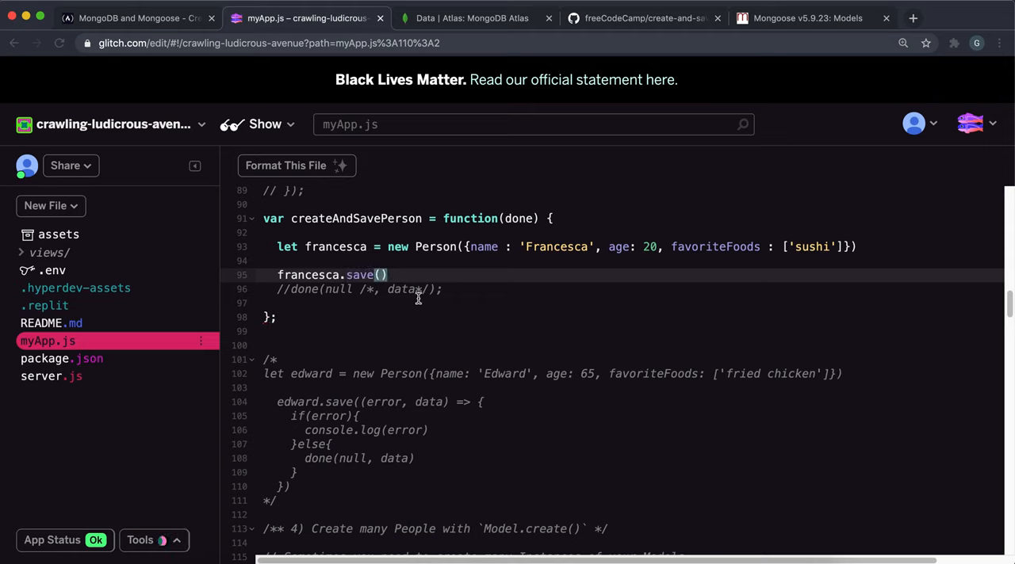
{"action": "type", "text": "()"}
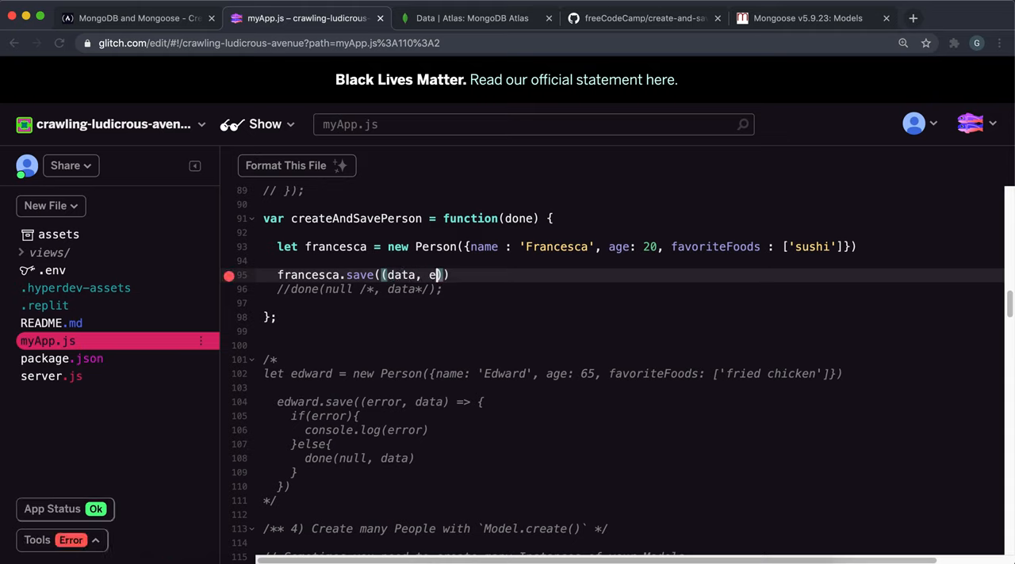
{"action": "type", "text": "rror)"}
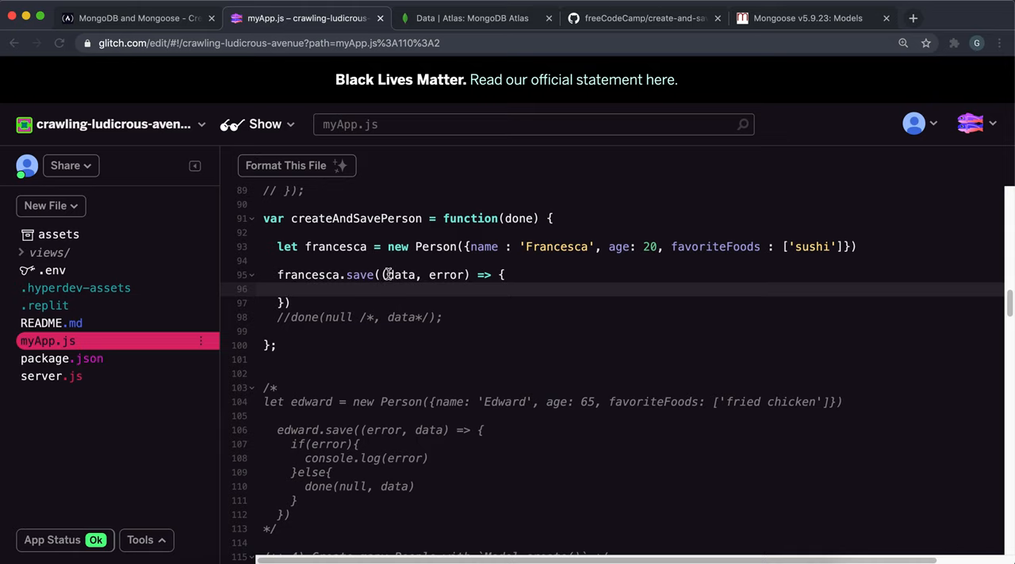
- Reorder the callback parameters to (error, data), confirming against the freeCodeCamp example
{"action": "double_click", "coordinate": [400, 276]}
{"action": "type", "text": ", dat"}
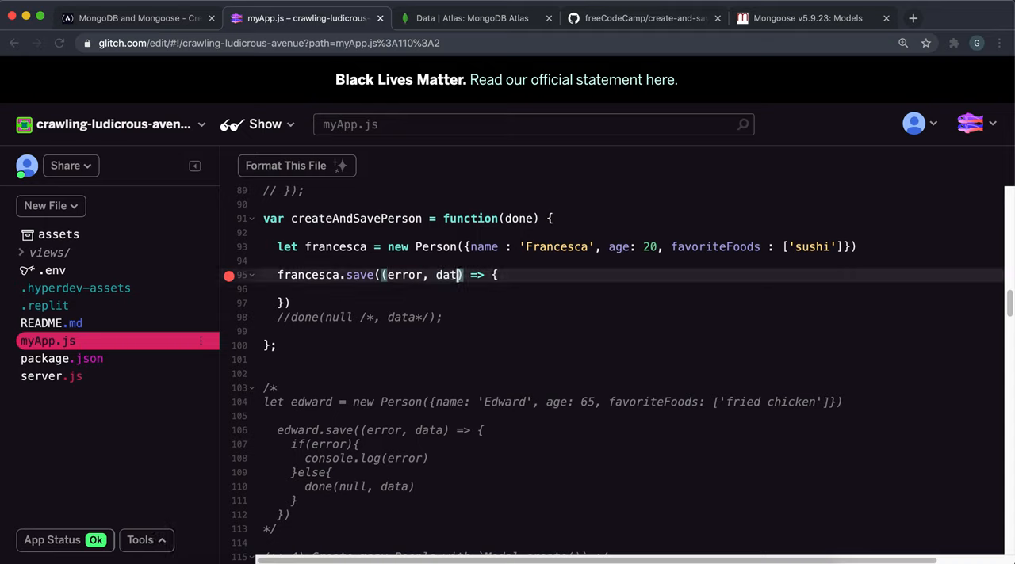
{"action": "type", "text": "a"}
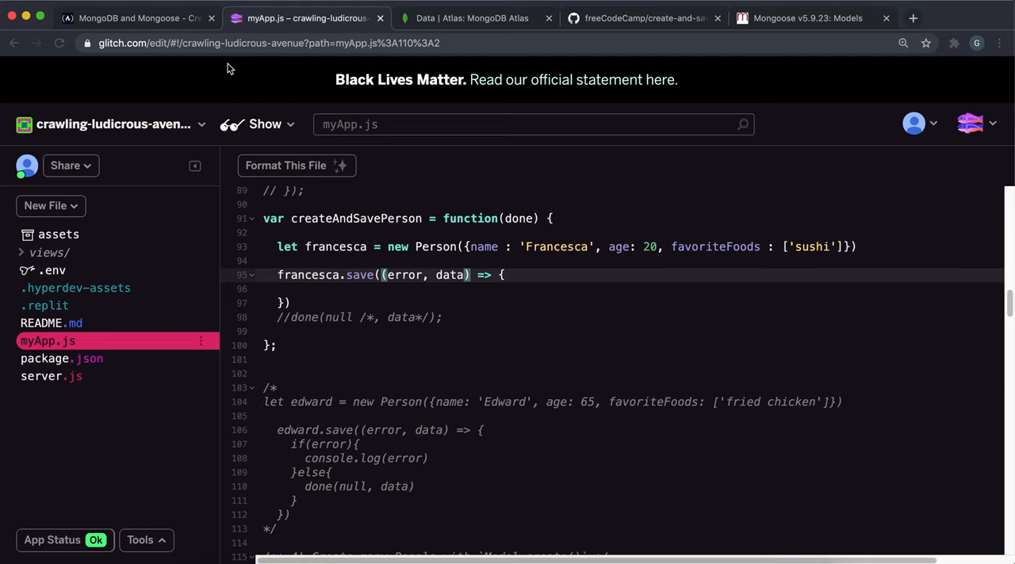
{"action": "left_click", "coordinate": [135, 18]}
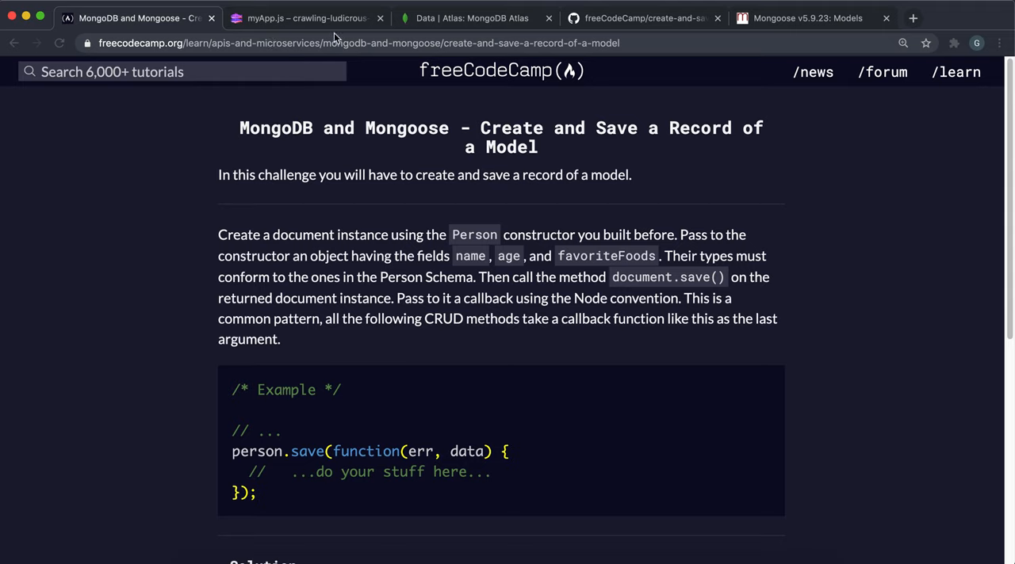
{"action": "left_click", "coordinate": [304, 17]}
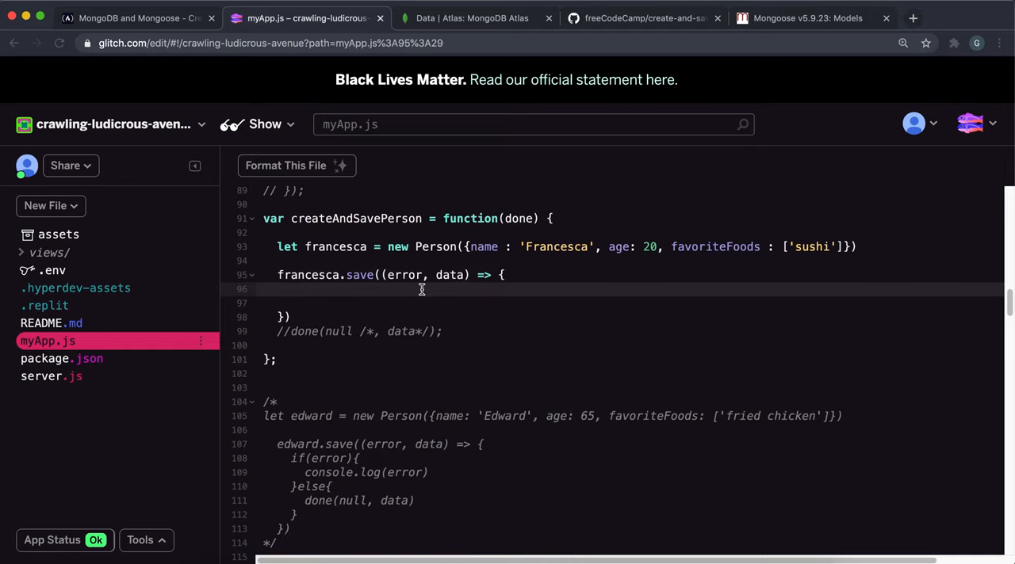
- Log the error inside if(error){ console.log(error) }, checking server.js for the done signature
{"action": "type", "text": "if"}
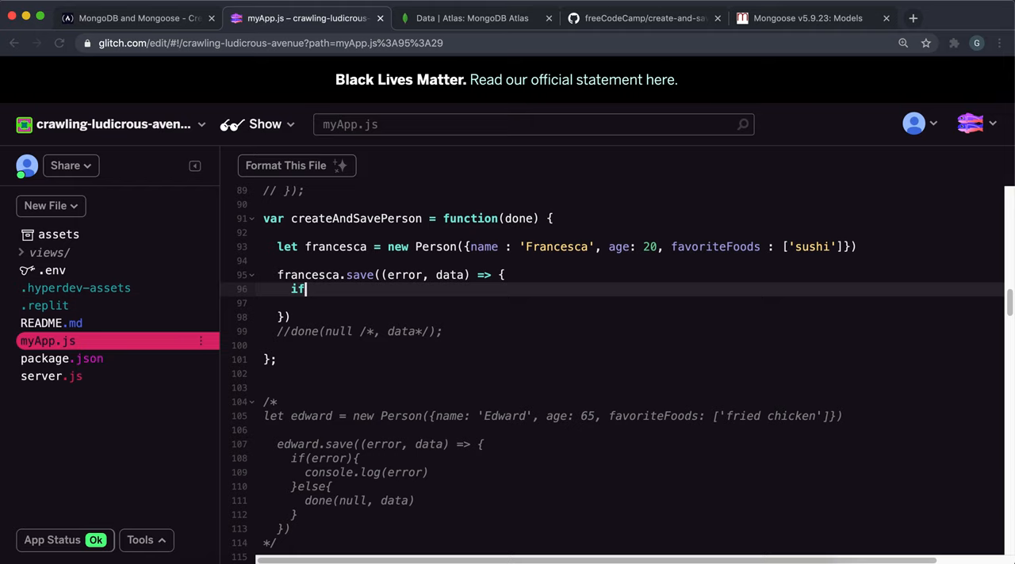
{"action": "type", "text": "(error)"}
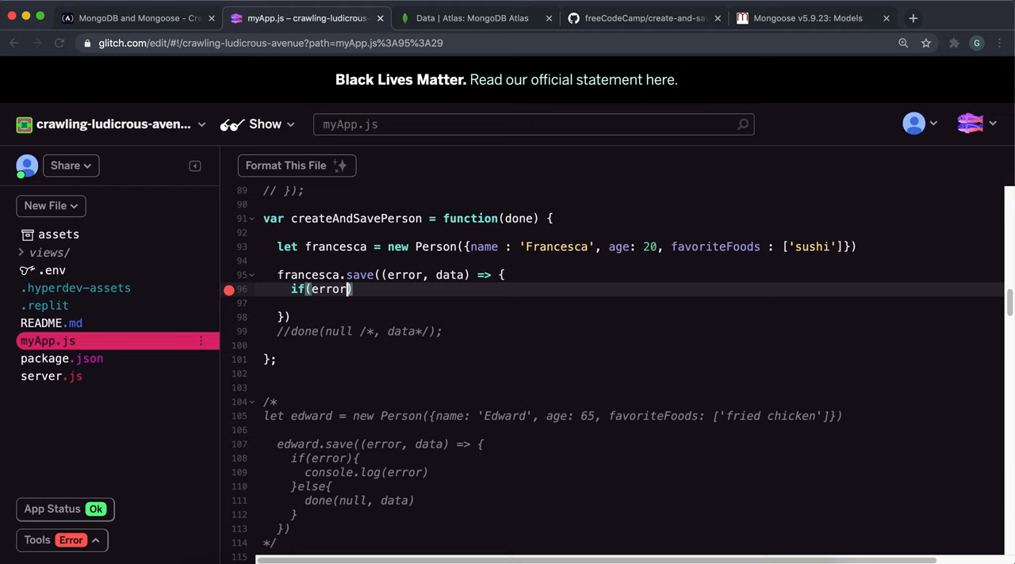
{"action": "type", "text": "{"}
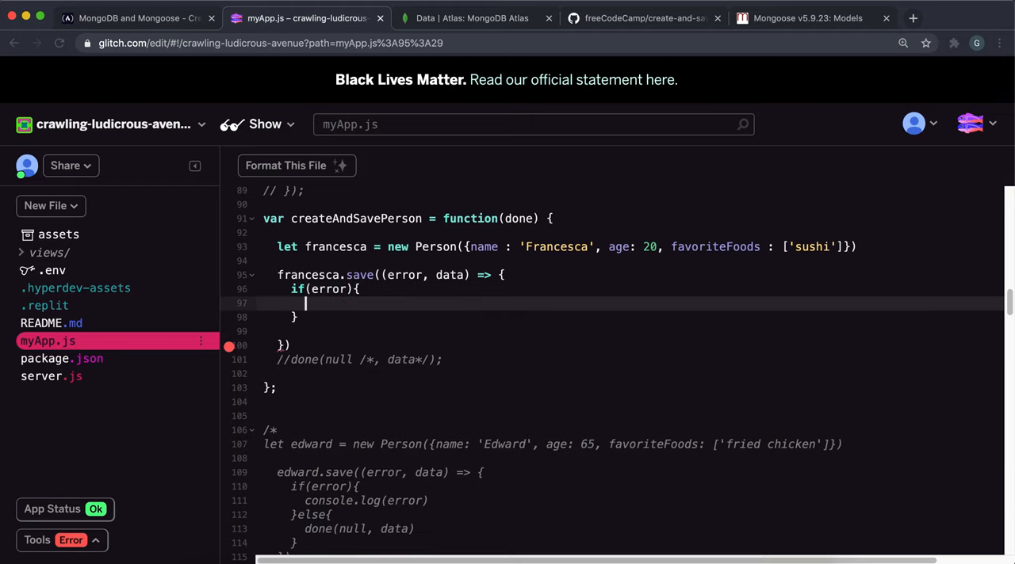
{"action": "type", "text": "console.log"}
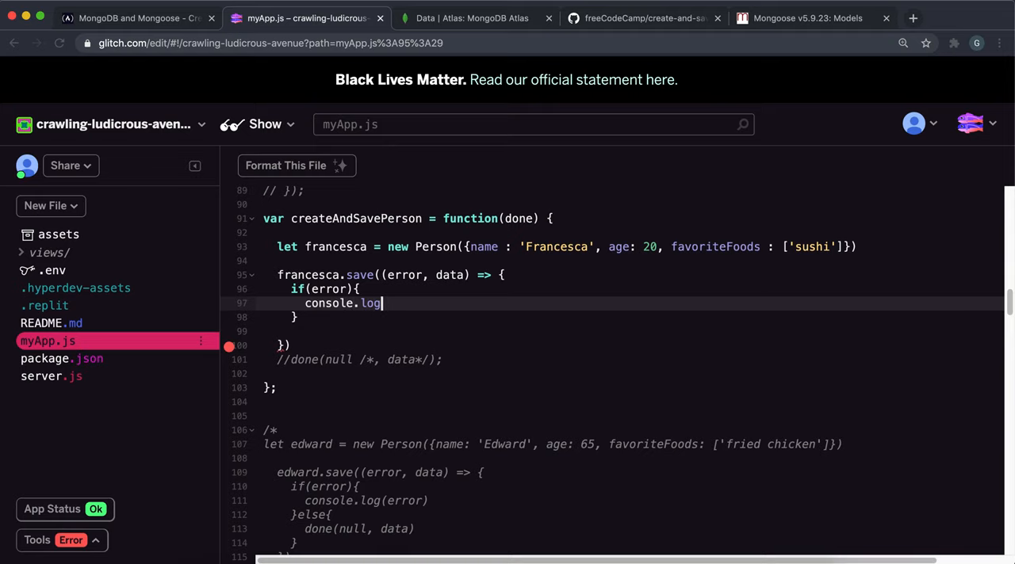
{"action": "type", "text": "(error)"}
{"action": "left_click", "coordinate": [631, 317]}
{"action": "type", "text": "else{"}
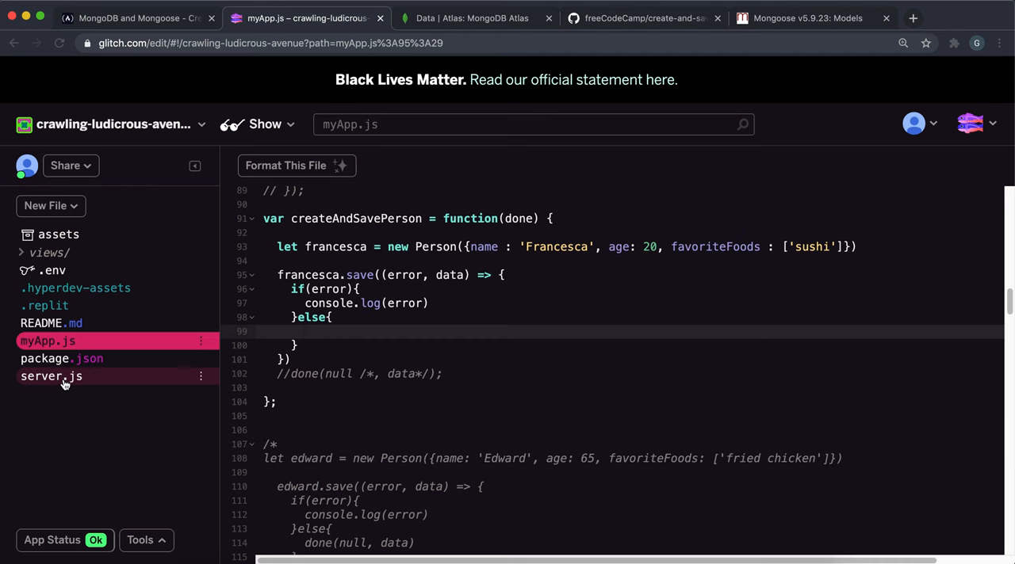
{"action": "left_click", "coordinate": [51, 375]}
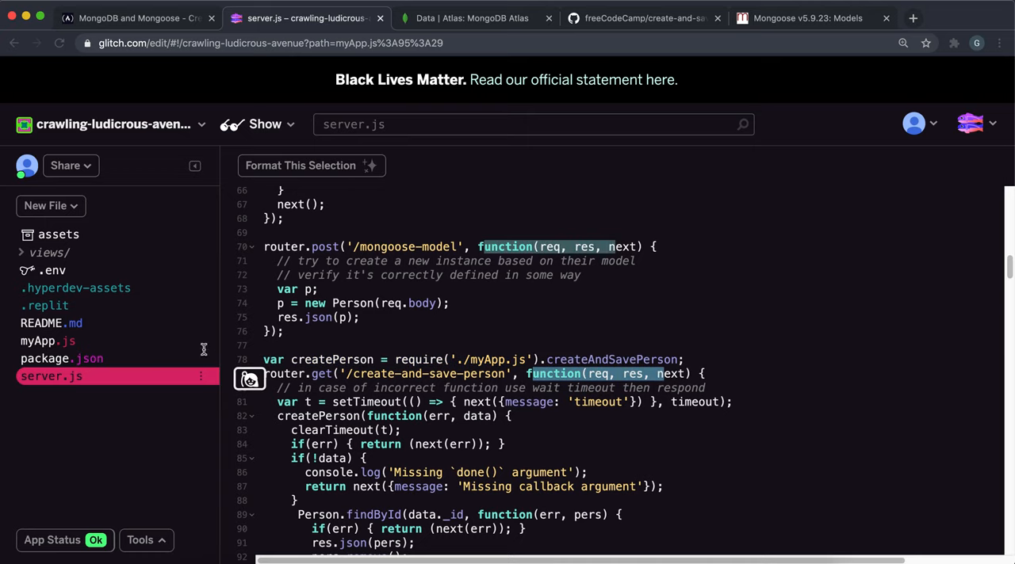
{"action": "left_click", "coordinate": [48, 340]}
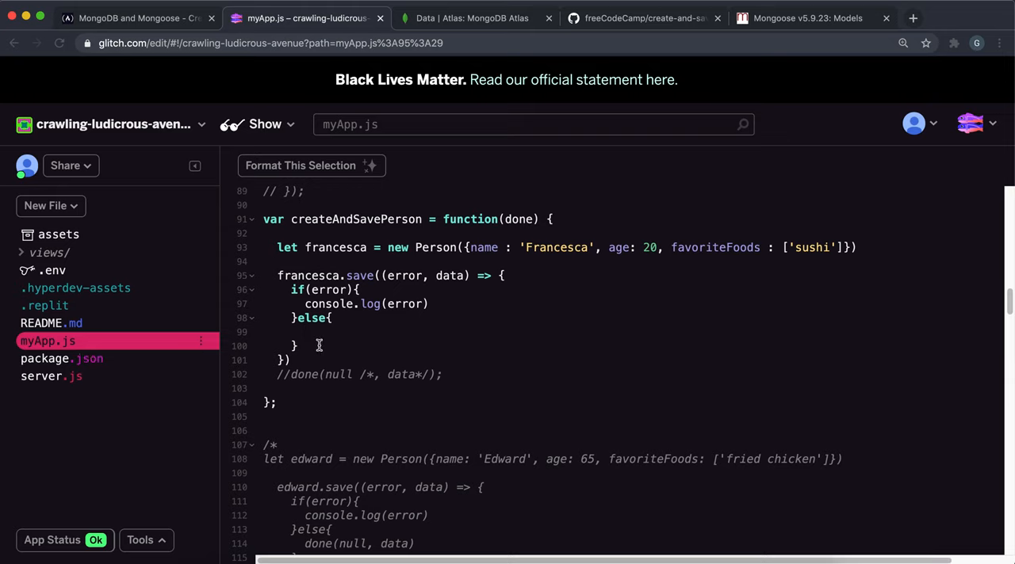
- Otherwise call done(null, data), verifying it against the test in server.js
{"action": "type", "text": "done()"}
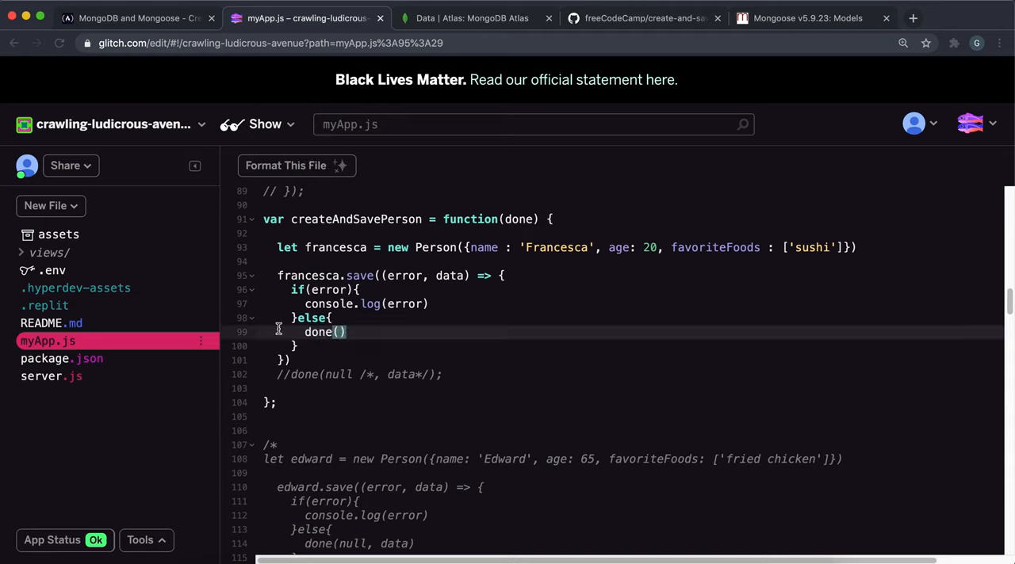
{"action": "mouse_move", "coordinate": [323, 333]}
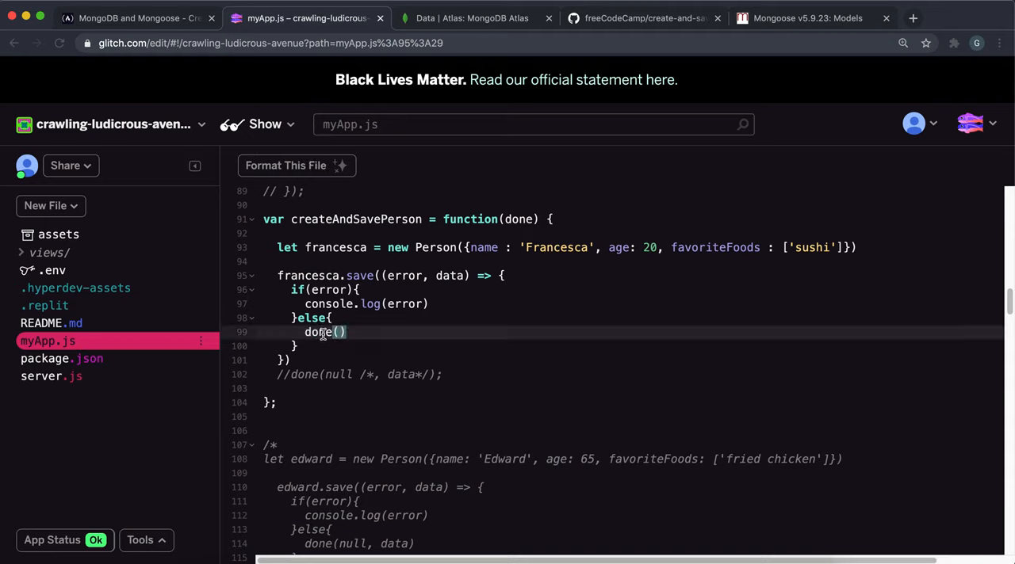
{"action": "type", "text": "null,"}
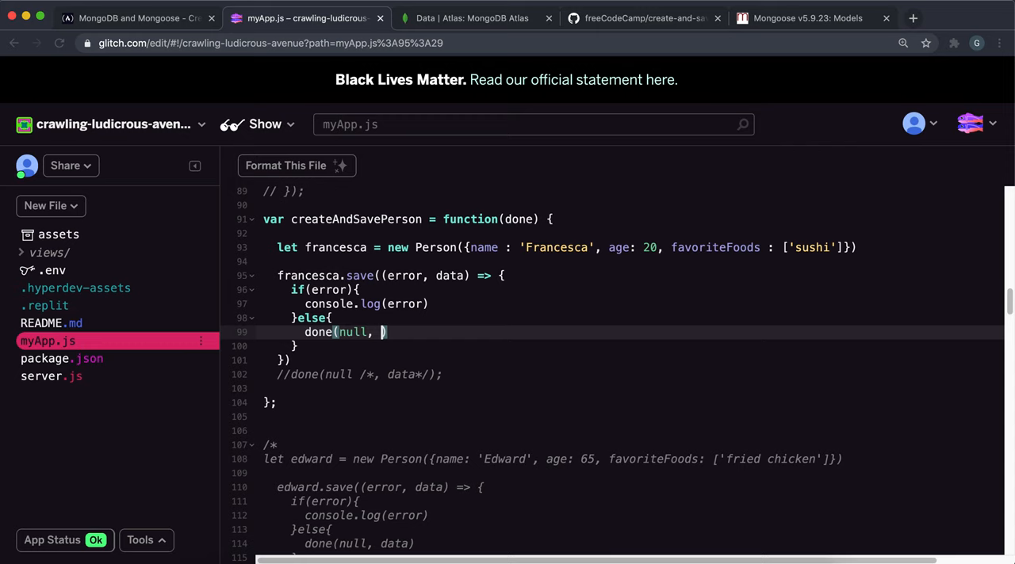
{"action": "type", "text": "data"}
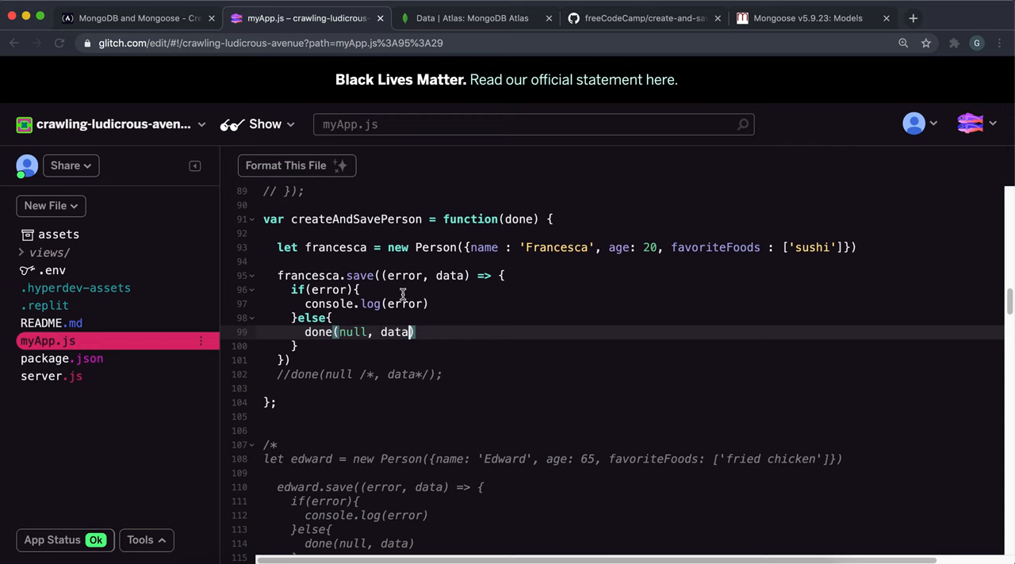
{"action": "left_click", "coordinate": [50, 376]}
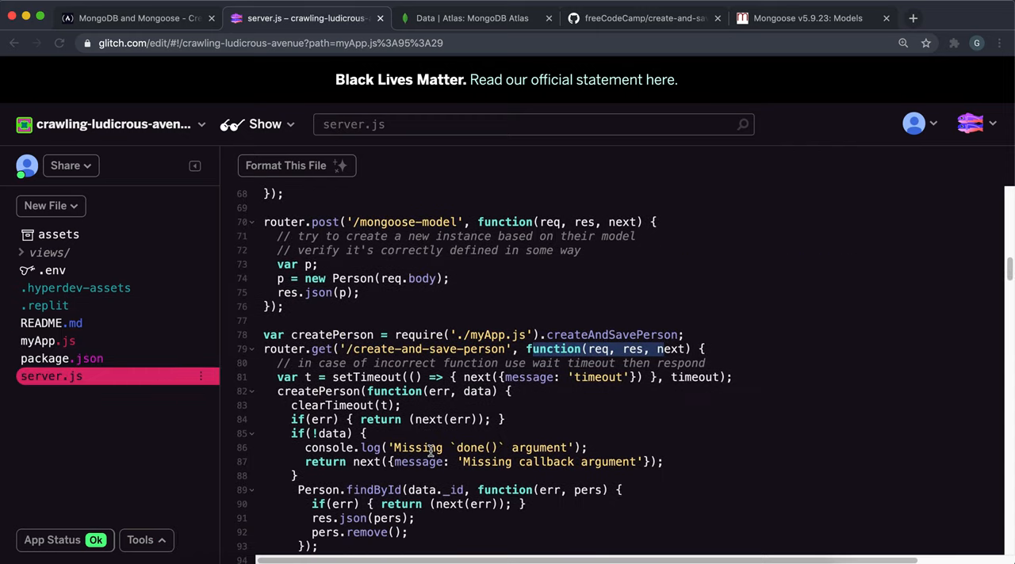
{"action": "scroll", "scroll_direction": "down", "scroll_amount": 3}
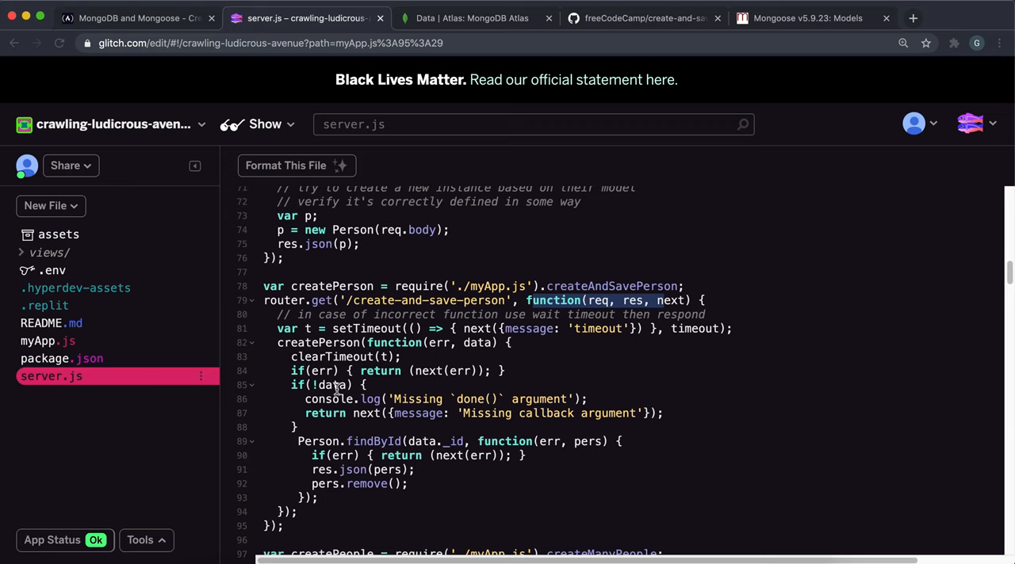
{"action": "mouse_move", "coordinate": [355, 402]}
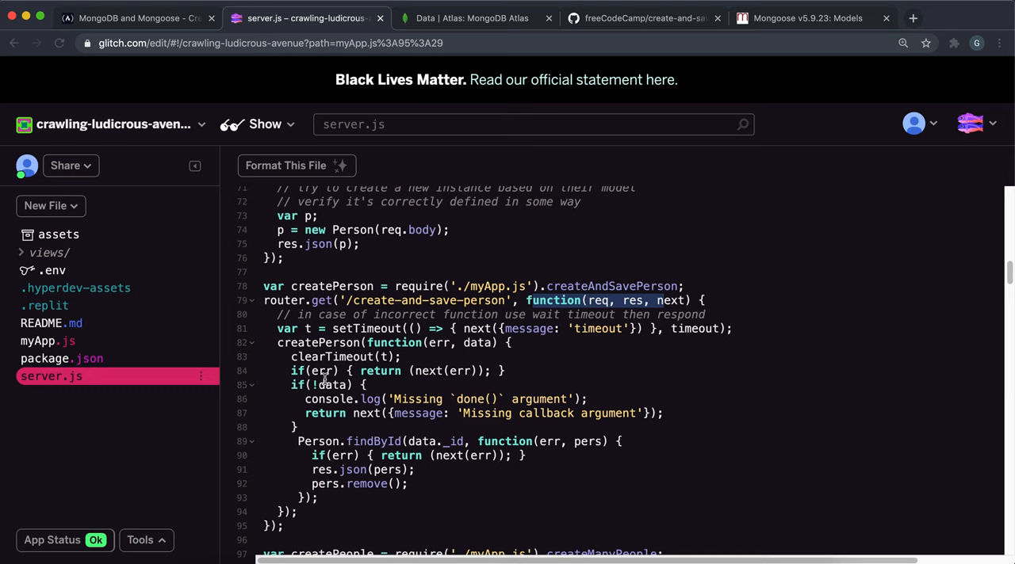
{"action": "left_click", "coordinate": [47, 340]}
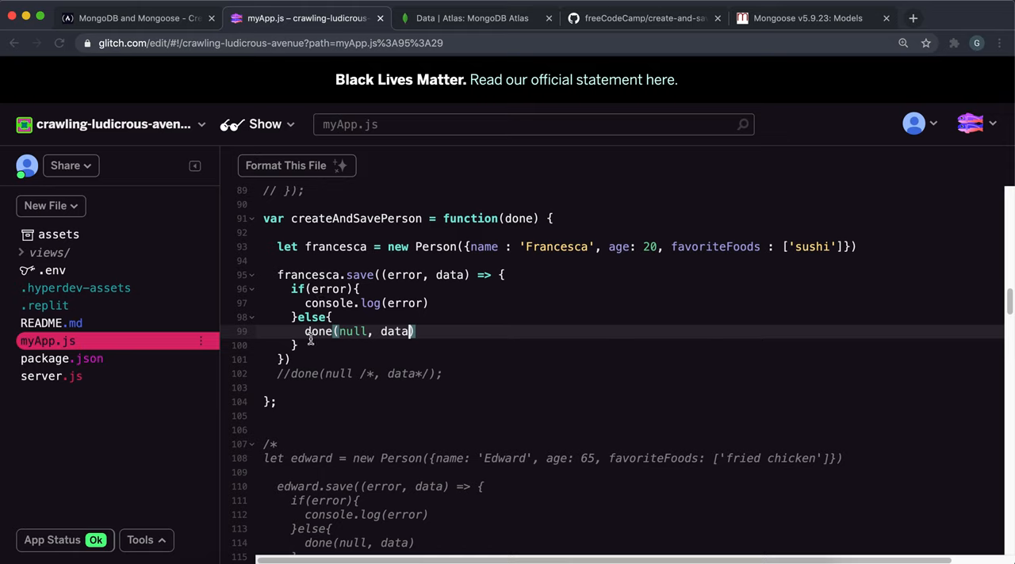
- Copy the project's Live App link from the Share panel
{"action": "left_click", "coordinate": [114, 124]}
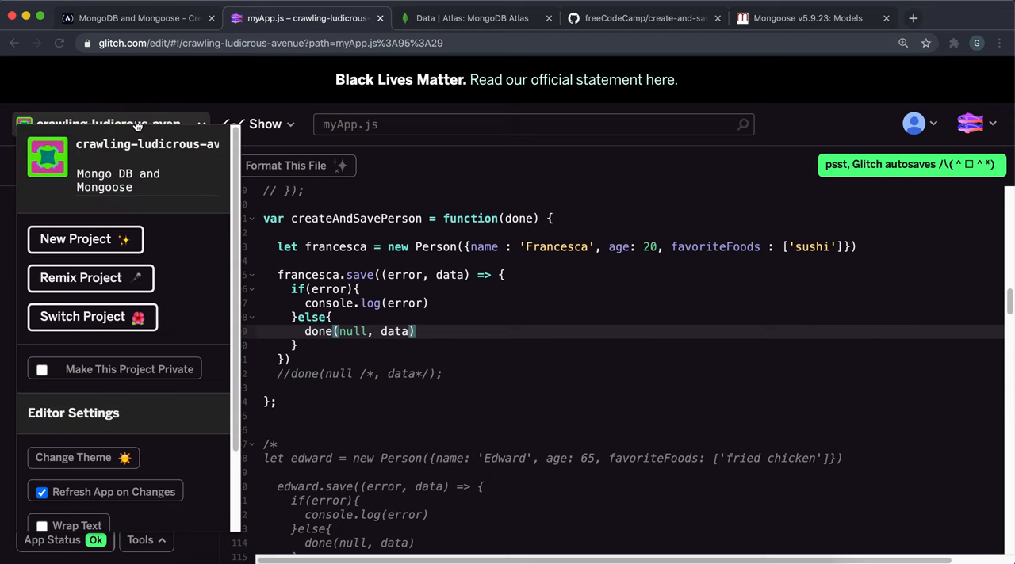
{"action": "mouse_move", "coordinate": [85, 238]}
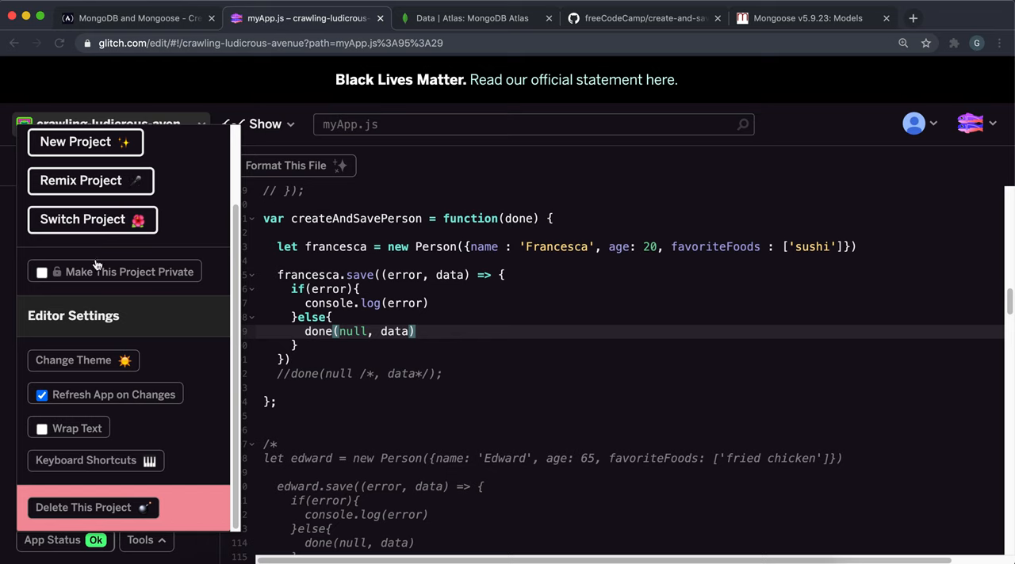
{"action": "left_click", "coordinate": [67, 165]}
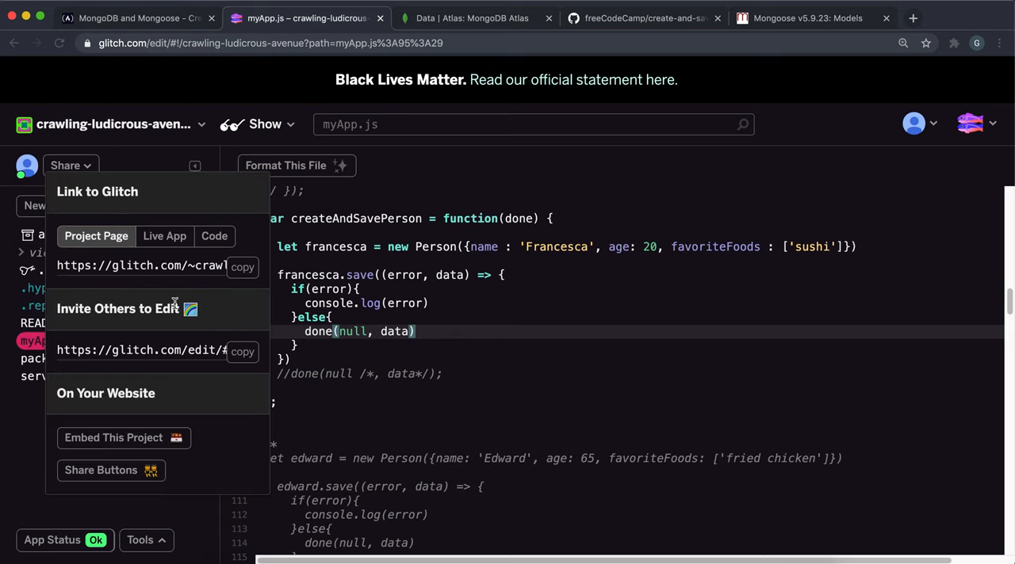
{"action": "left_click", "coordinate": [165, 235]}
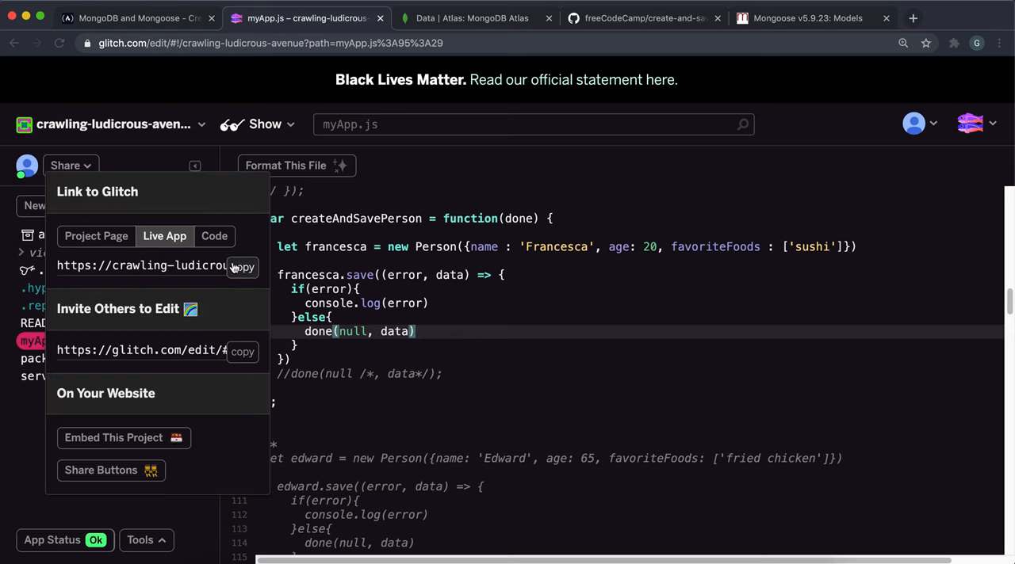
{"action": "left_click", "coordinate": [135, 17]}
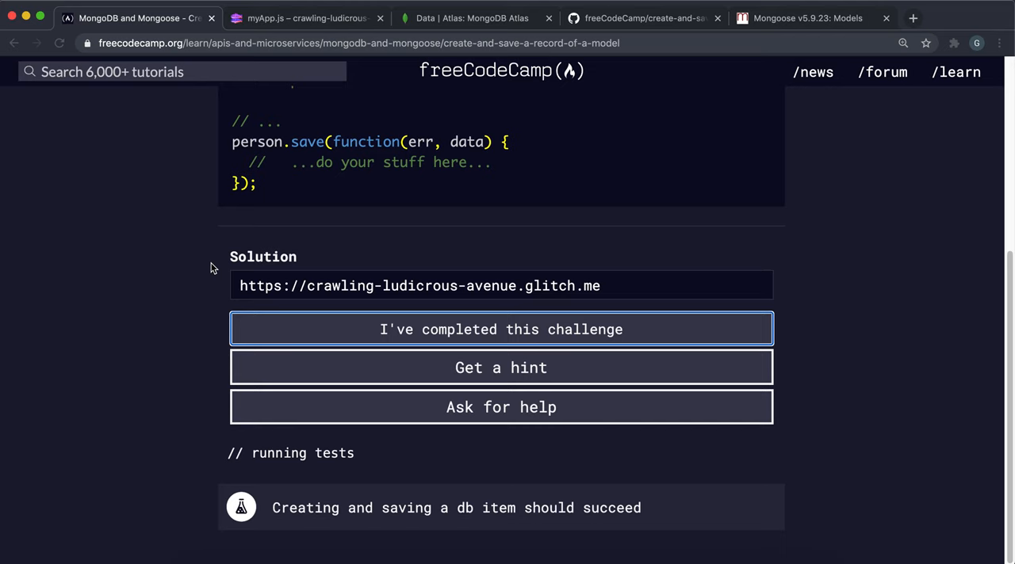
- Submit the challenge so the create-and-save test passes, then dismiss the completion dialog
{"action": "left_click", "coordinate": [501, 328]}
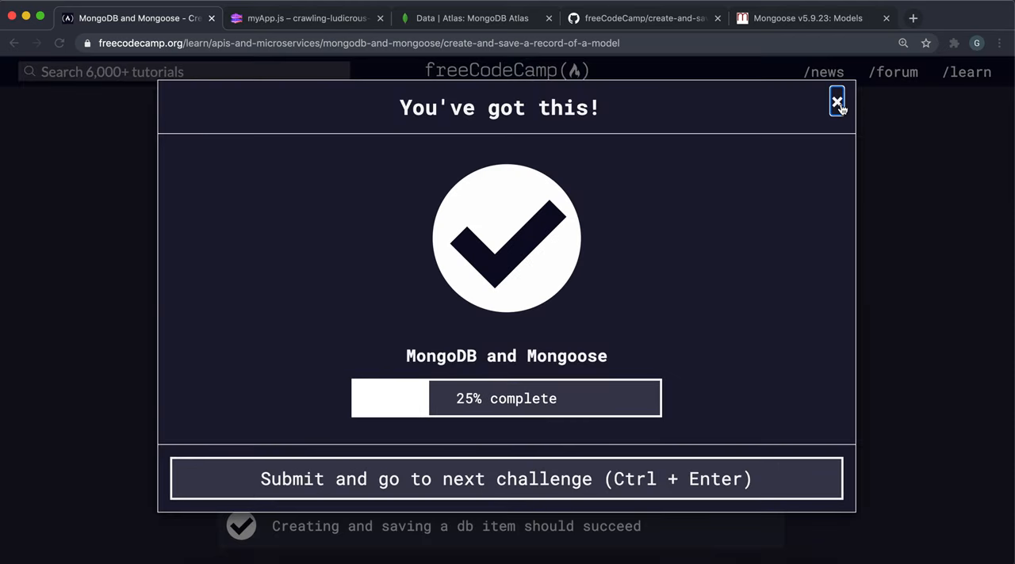
{"action": "left_click", "coordinate": [468, 18]}
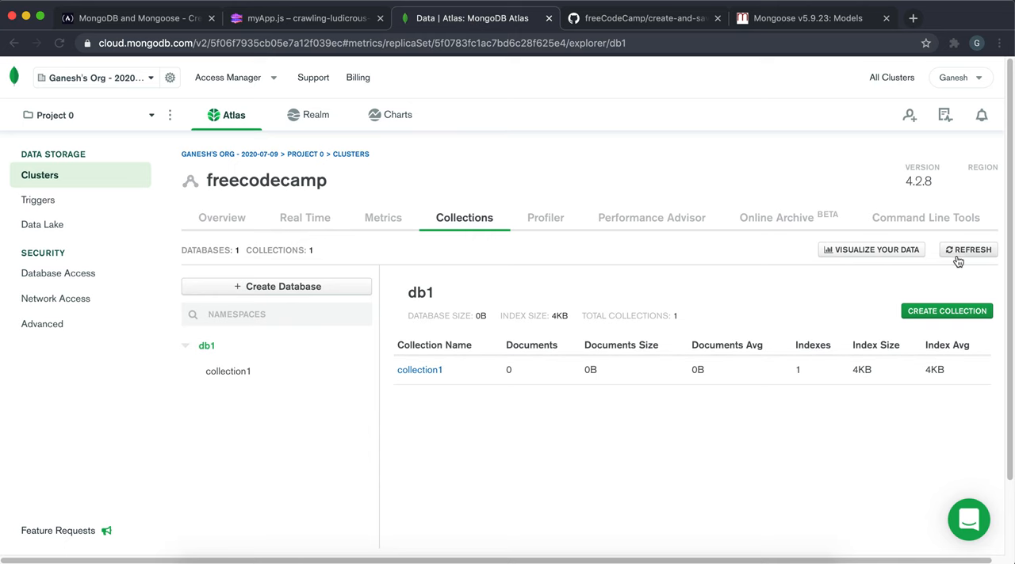
- Refresh db1 so the new people collection appears beside collection1
{"action": "left_click", "coordinate": [967, 249]}
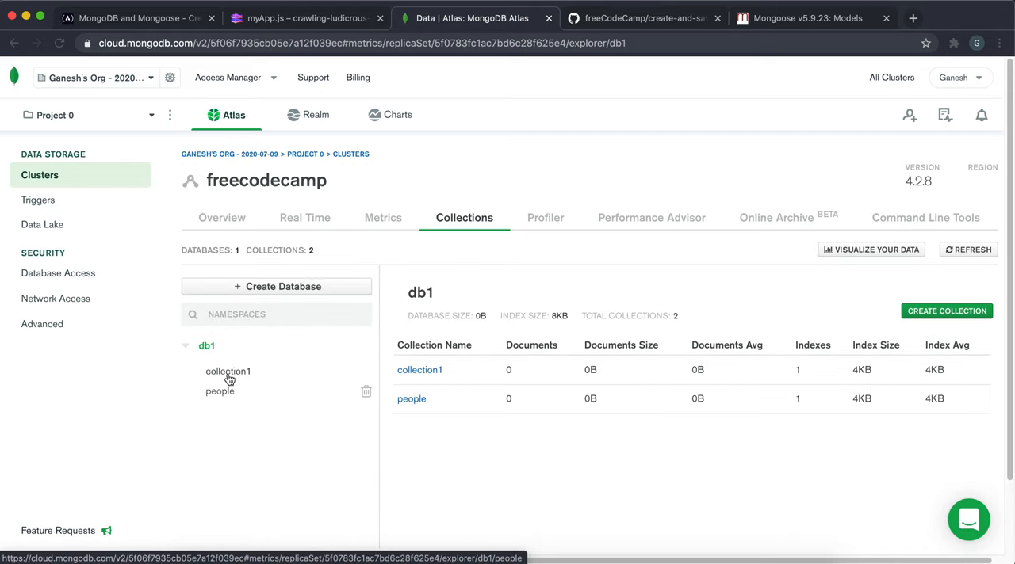
{"action": "mouse_move", "coordinate": [195, 495]}
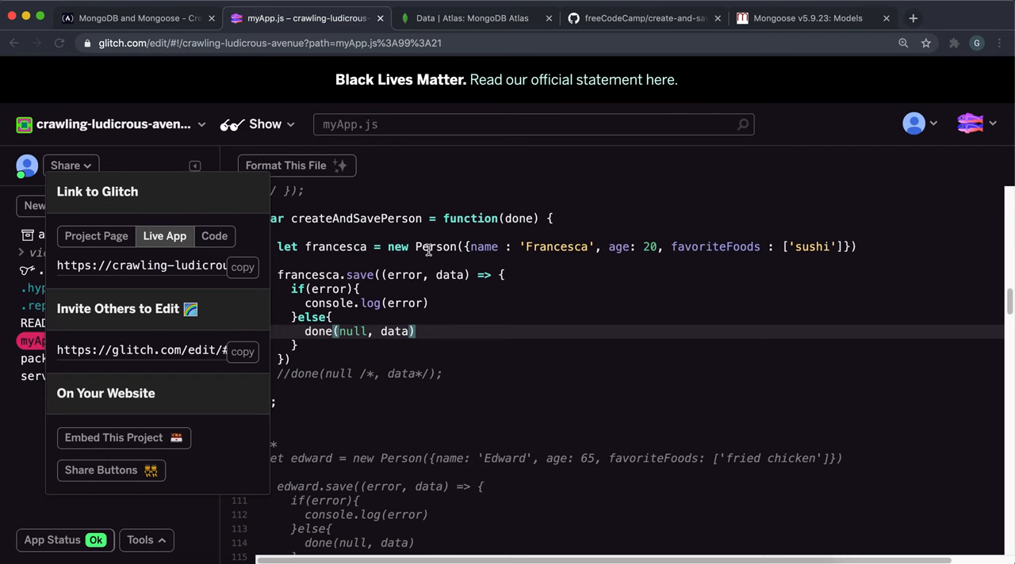
- Read the Mongoose Models note on plural lowercase collection names, then return to db1.people in Atlas
{"action": "left_click", "coordinate": [808, 18]}
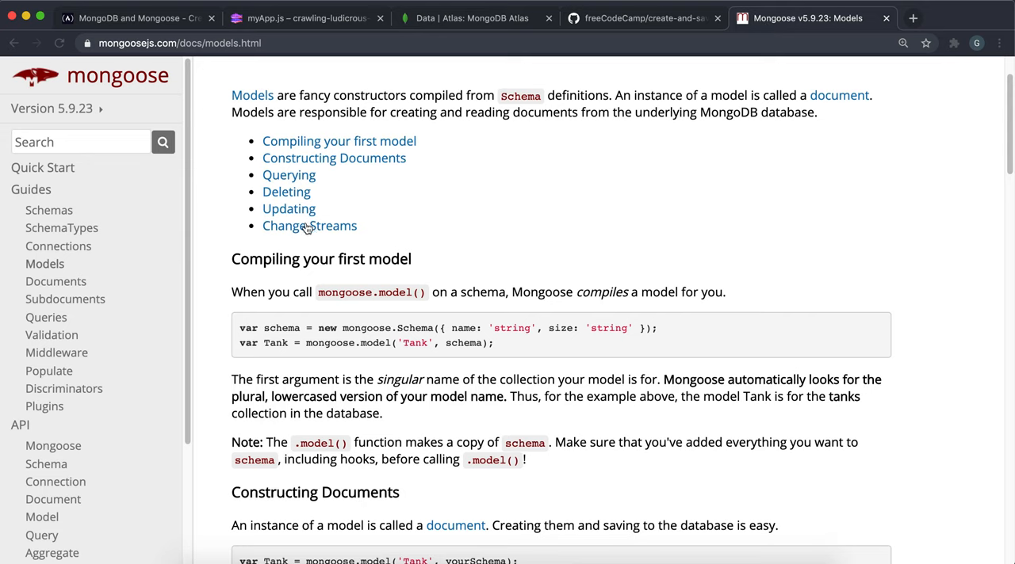
{"action": "mouse_move", "coordinate": [272, 394]}
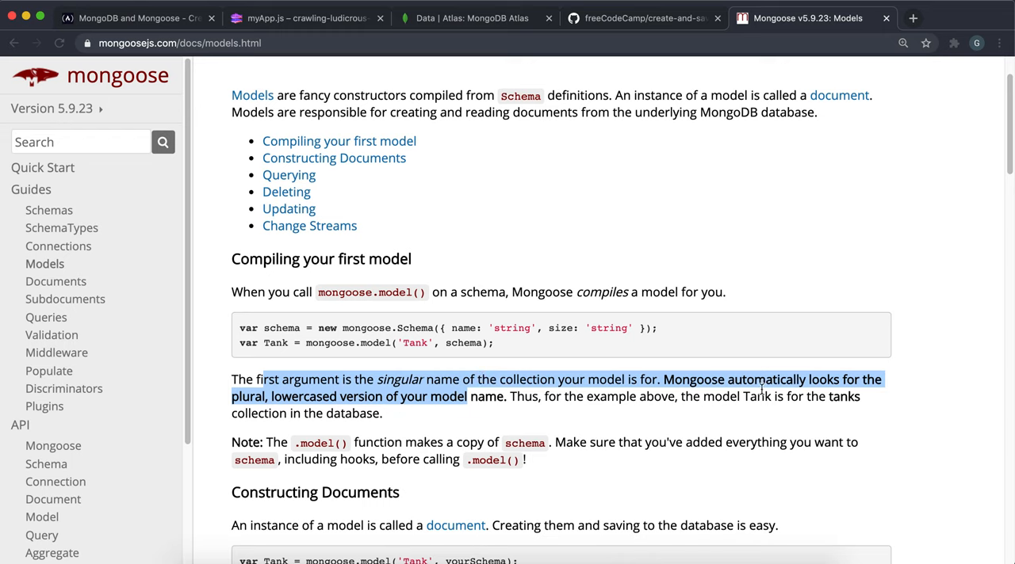
{"action": "left_click", "coordinate": [304, 396]}
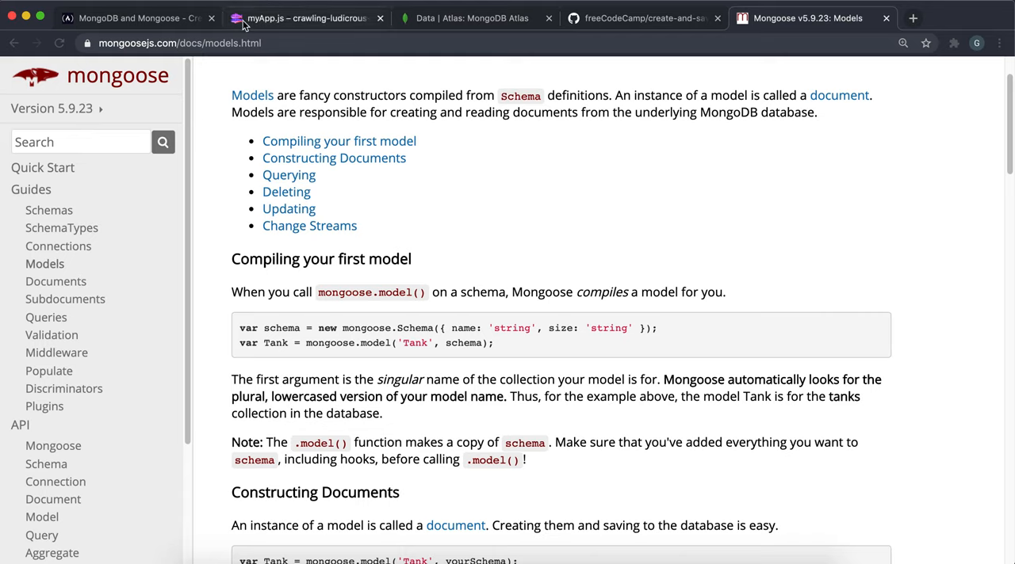
{"action": "left_click", "coordinate": [468, 17]}
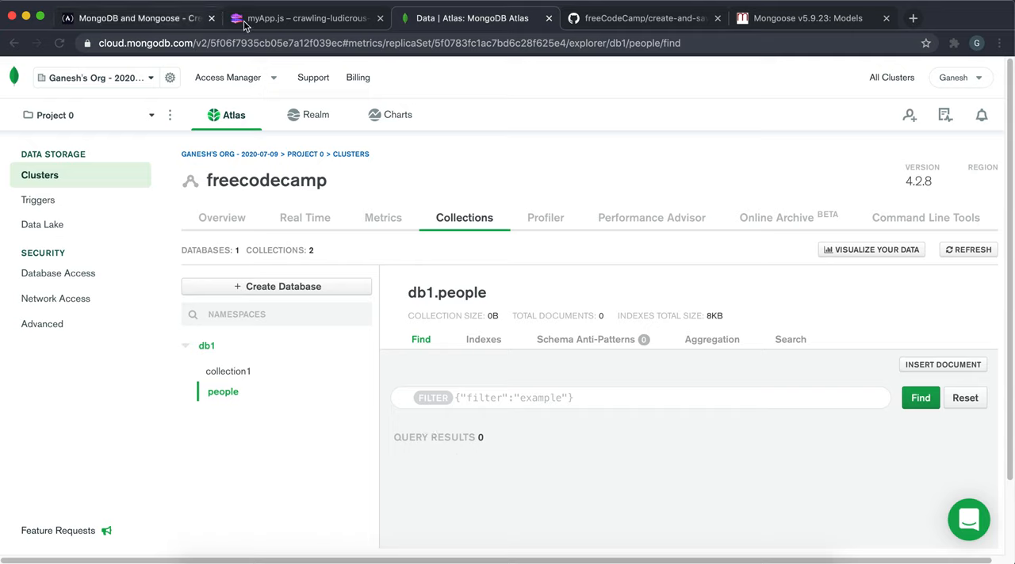
- Comment out the pers.remove() call in server.js with //
{"action": "left_click", "coordinate": [305, 17]}
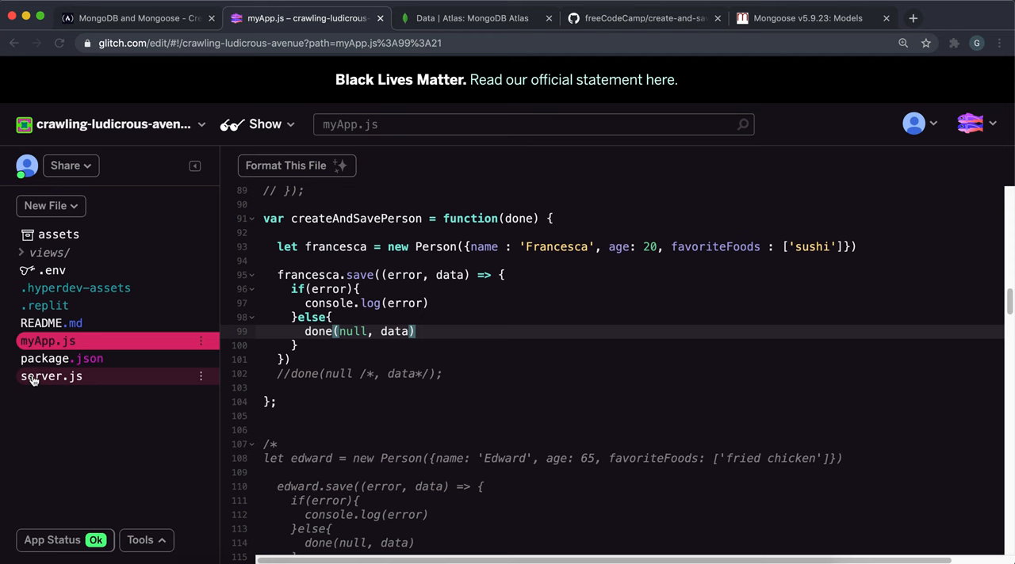
{"action": "left_click", "coordinate": [51, 376]}
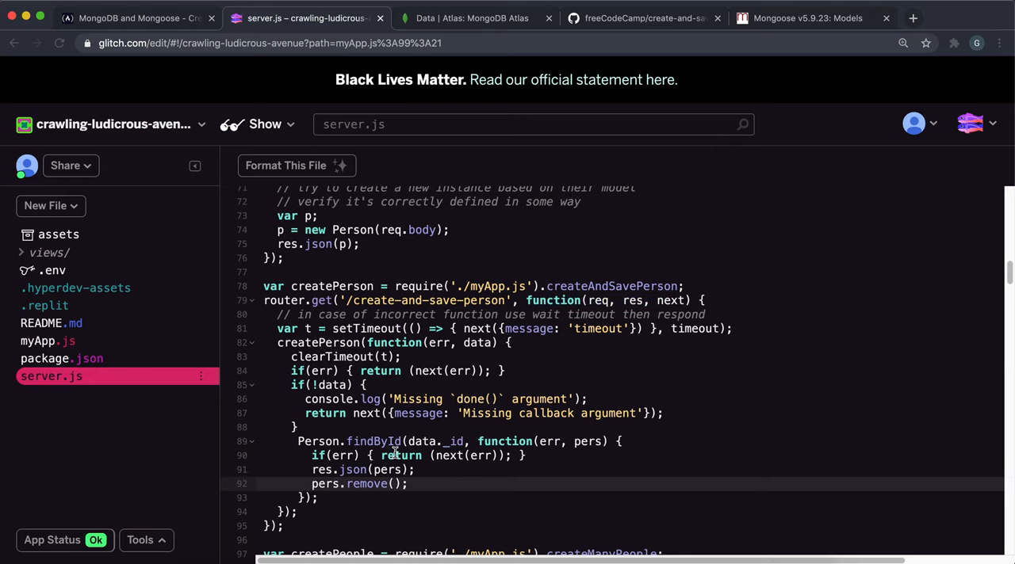
{"action": "type", "text": "//"}
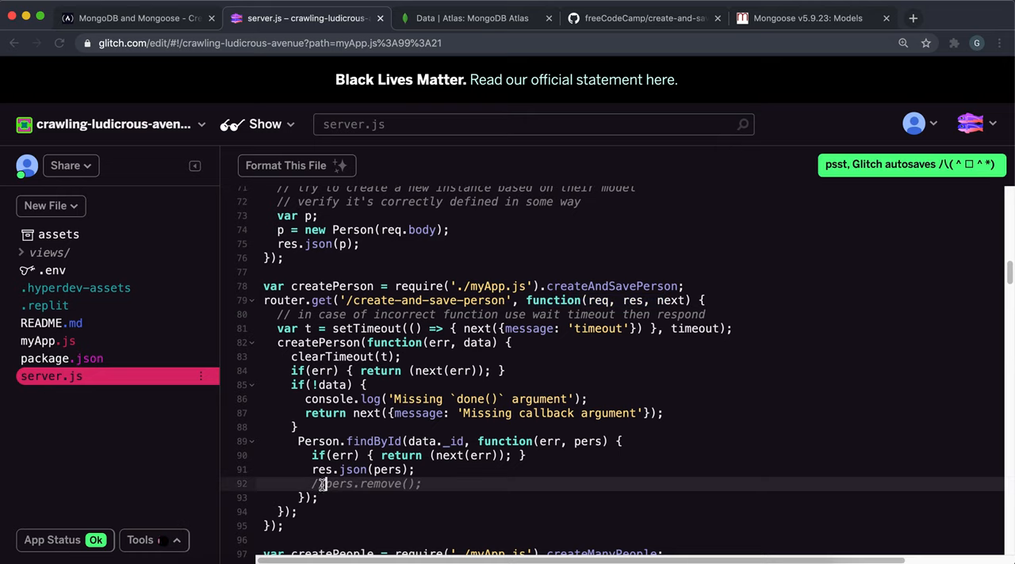
- Rerun the freeCodeCamp test so it passes again, then go to the Atlas people collection
{"action": "left_click", "coordinate": [135, 18]}
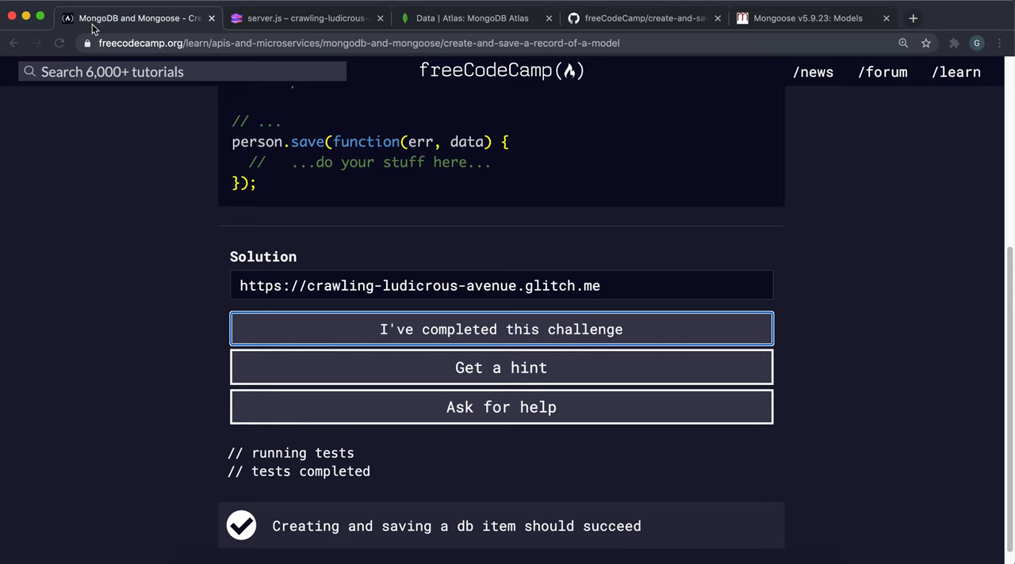
{"action": "left_click", "coordinate": [501, 328]}
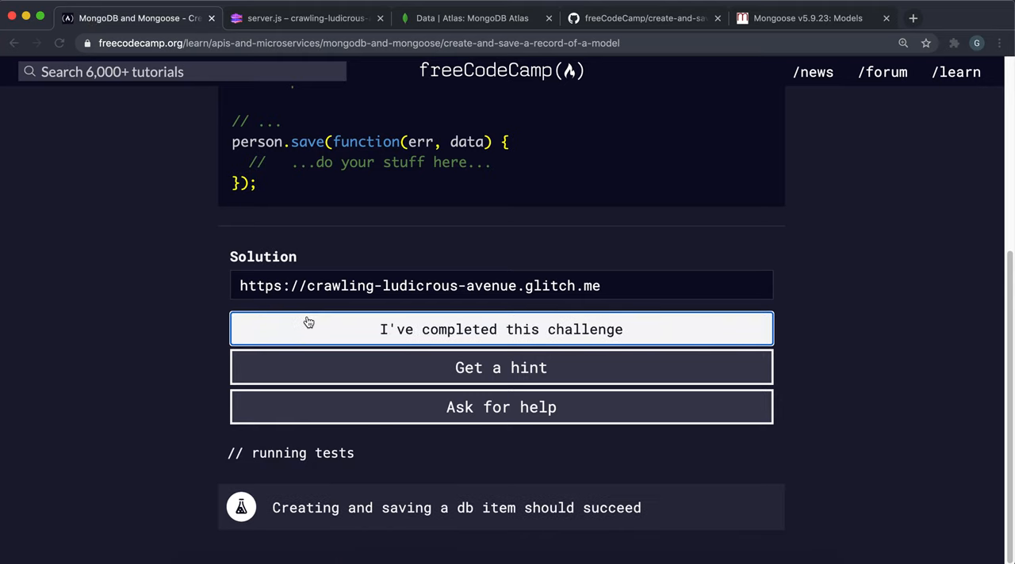
{"action": "left_click", "coordinate": [501, 328]}
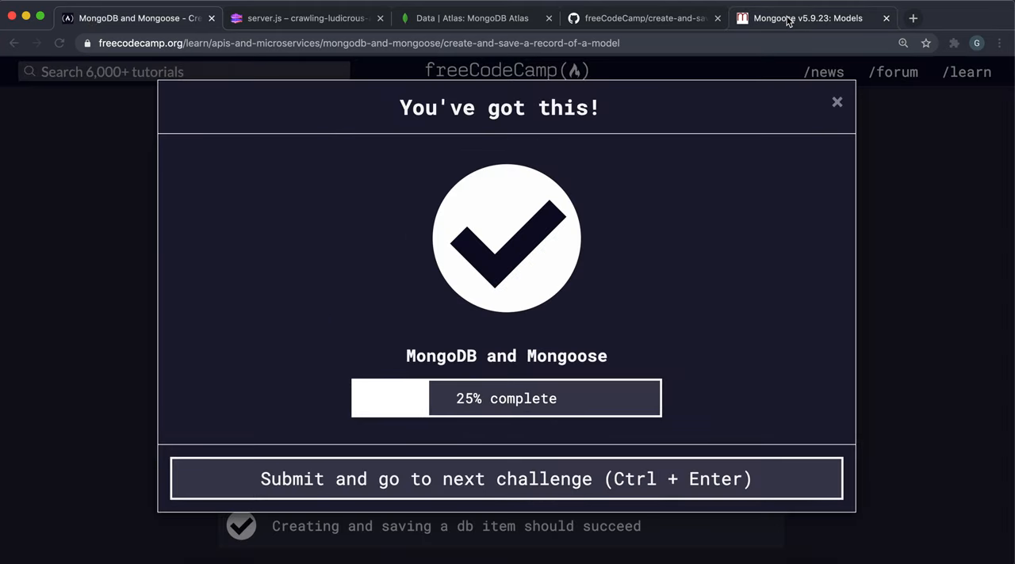
{"action": "left_click", "coordinate": [473, 18]}
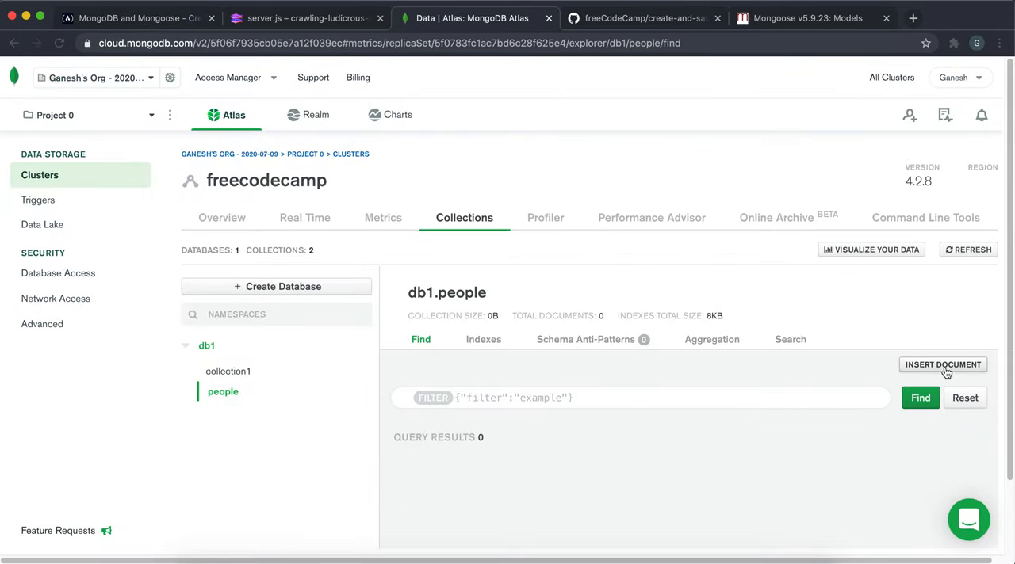
- Find the Francesca document, age 20, and expand favoriteFoods to show 'sushi'
{"action": "left_click", "coordinate": [967, 248]}
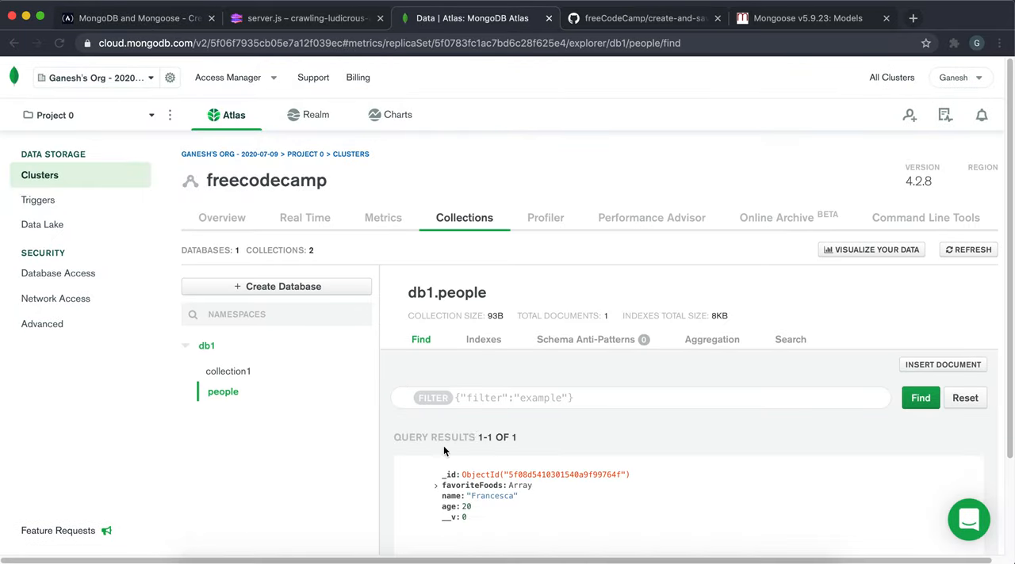
{"action": "scroll", "scroll_direction": "down", "scroll_amount": 3}
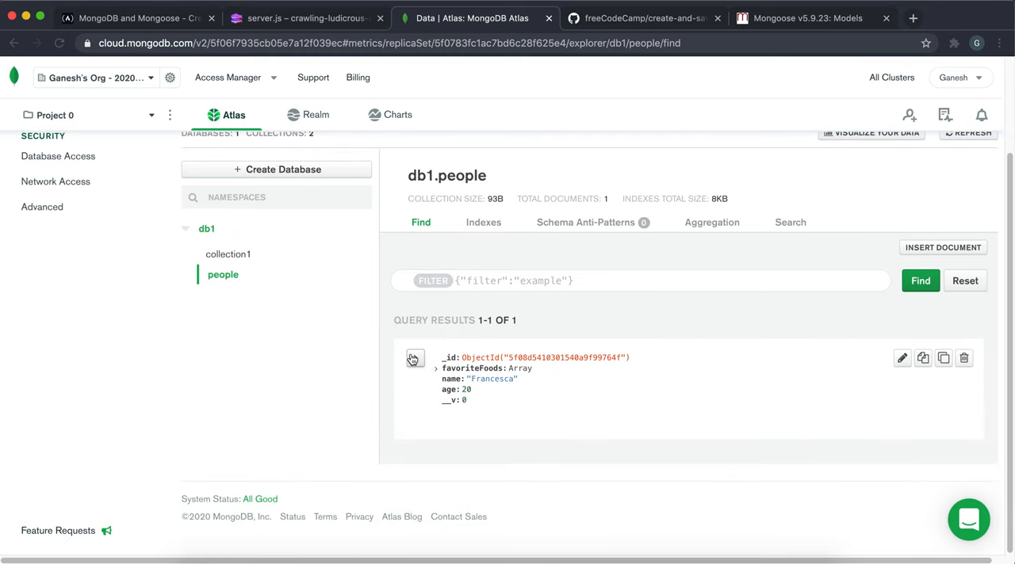
{"action": "left_click", "coordinate": [435, 368]}
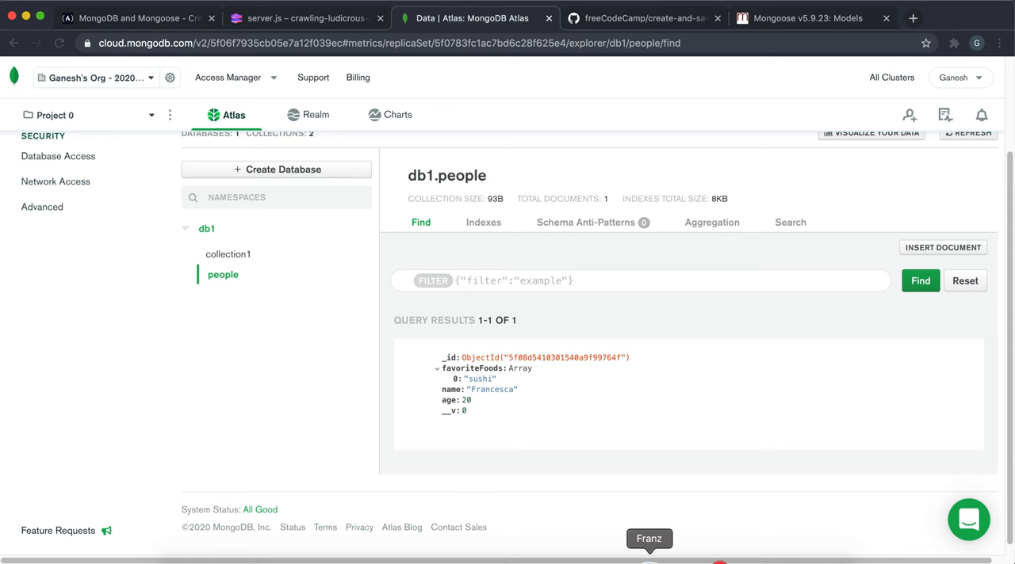
{"action": "left_click", "coordinate": [304, 18]}
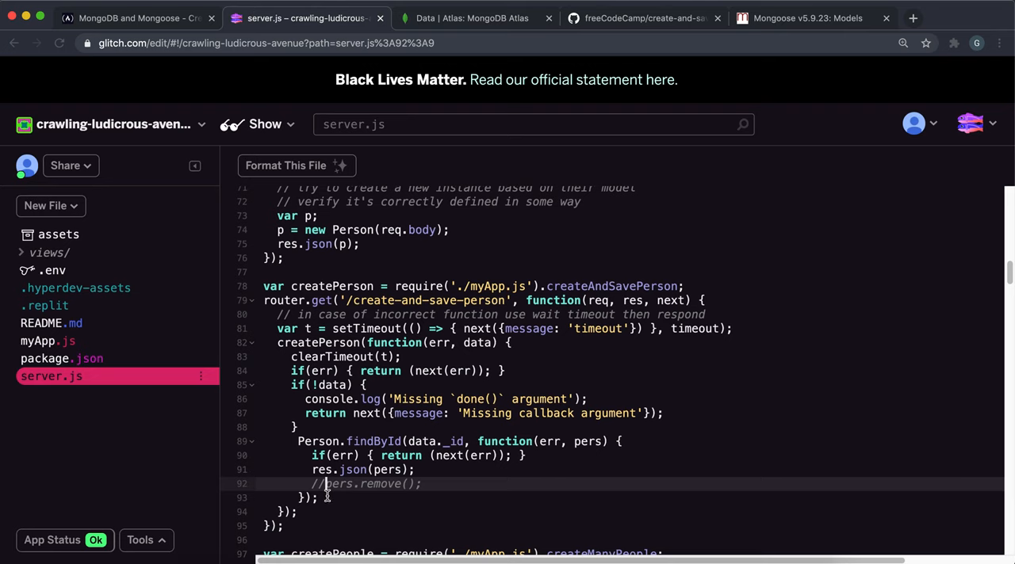
- Re-enable pers.remove() in server.js, confirm the freeCodeCamp test passes, and switch to myApp.js
{"action": "key", "text": "Backspace"}
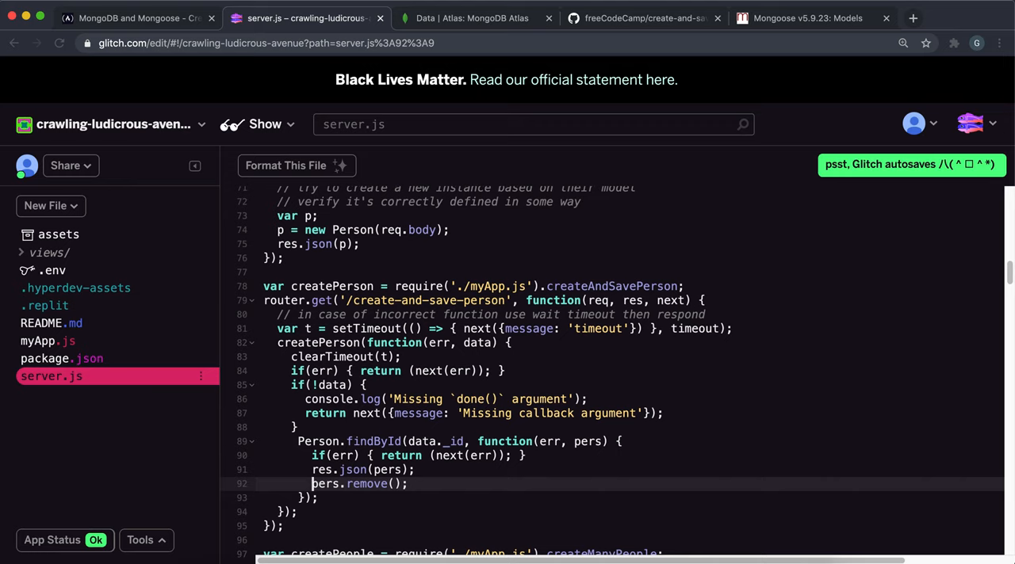
{"action": "left_click", "coordinate": [134, 18]}
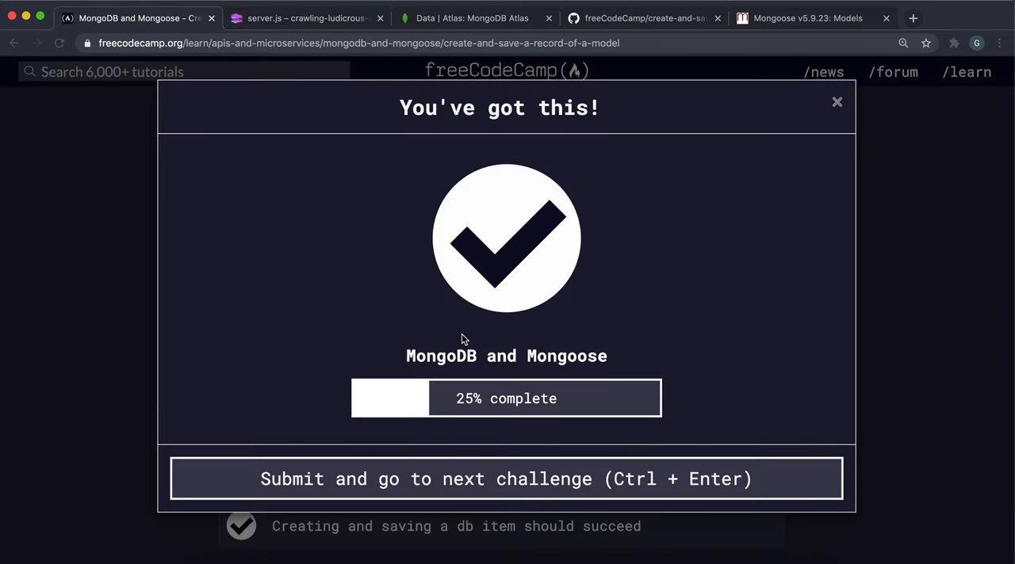
{"action": "left_click", "coordinate": [304, 17]}
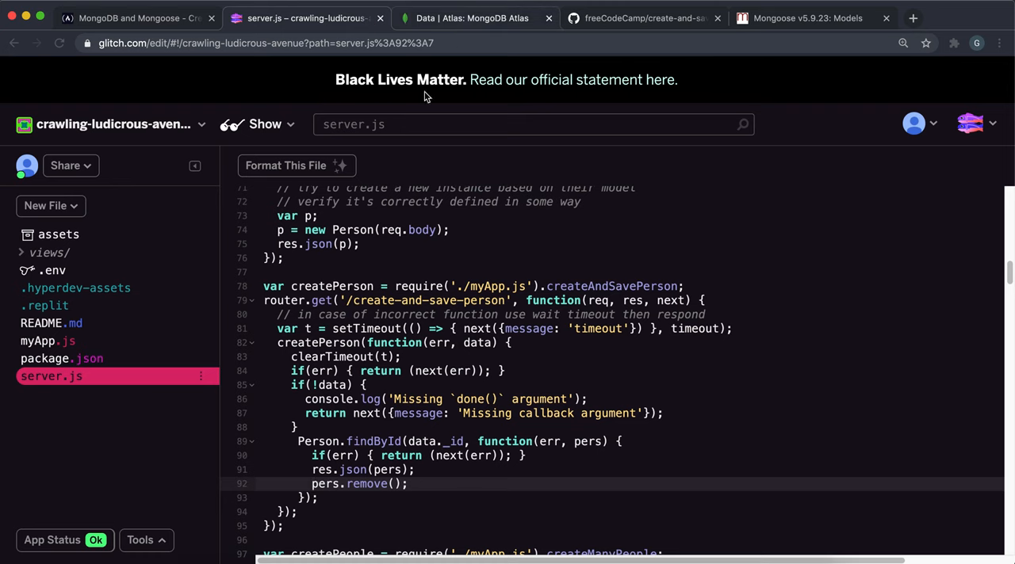
{"action": "left_click", "coordinate": [47, 341]}
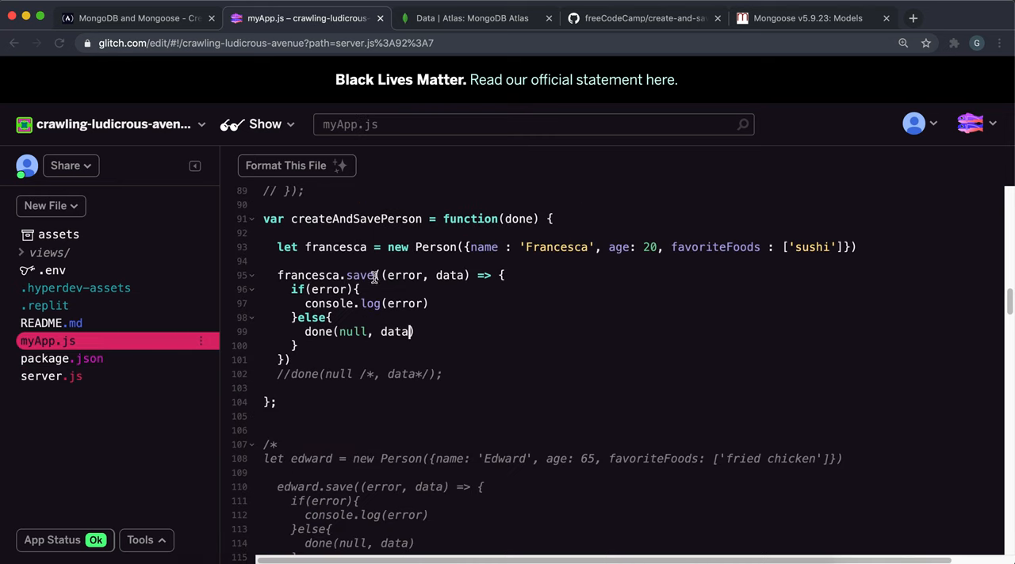
{"action": "mouse_move", "coordinate": [379, 276]}
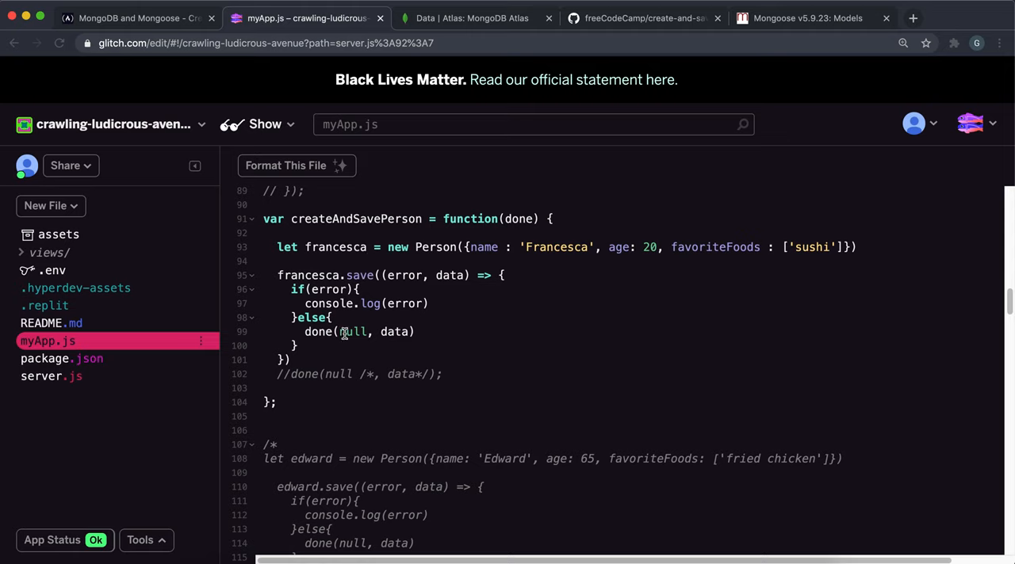
{"action": "mouse_move", "coordinate": [386, 331]}
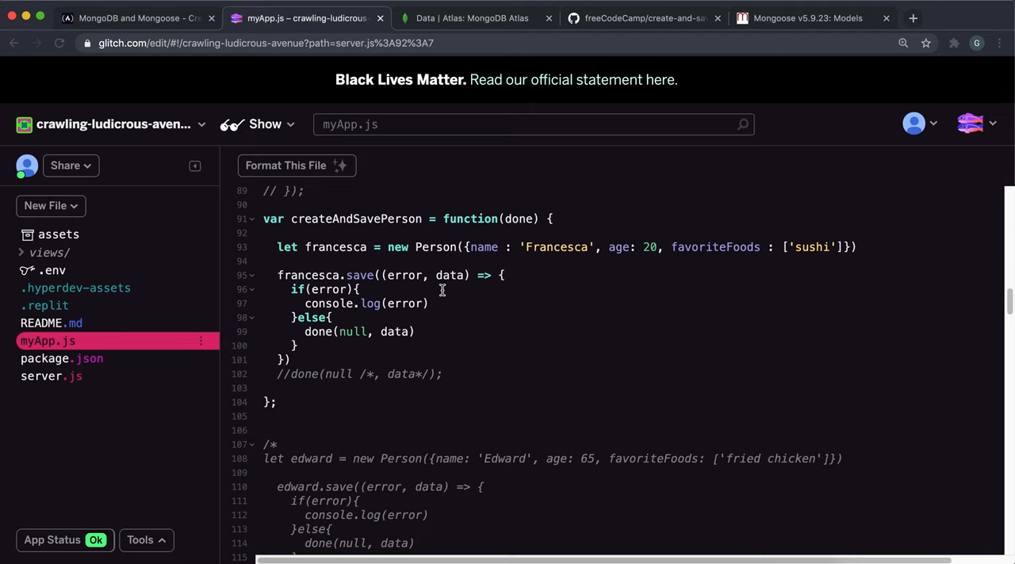
{"action": "double_click", "coordinate": [448, 276]}
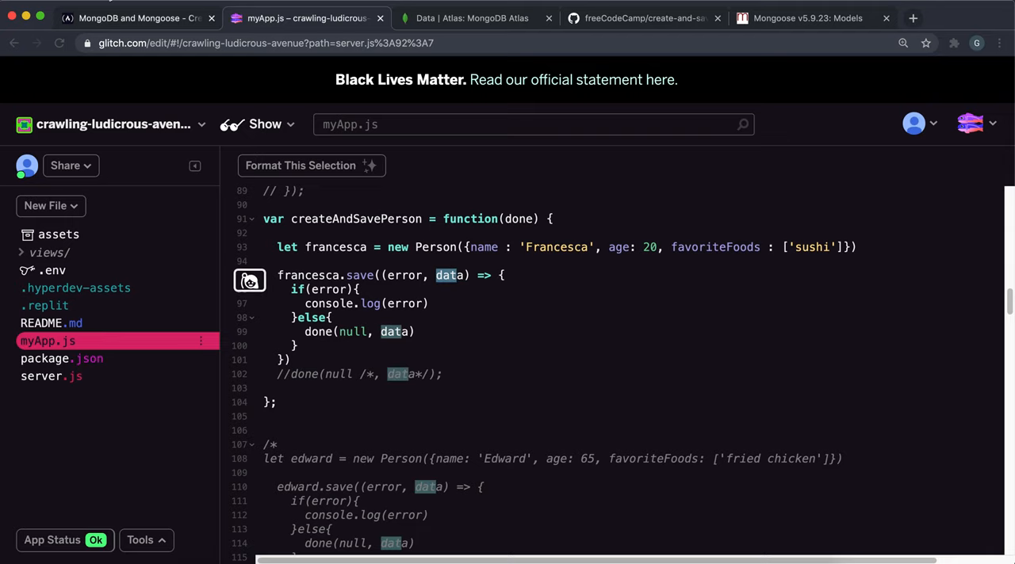